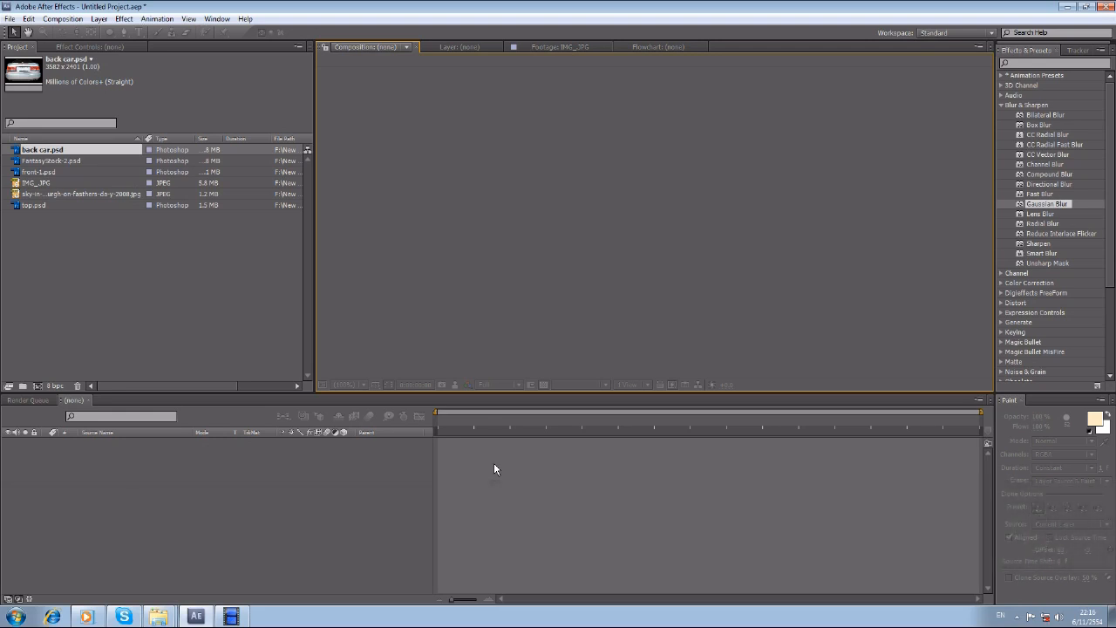
pyautogui.moveTo(527, 531)
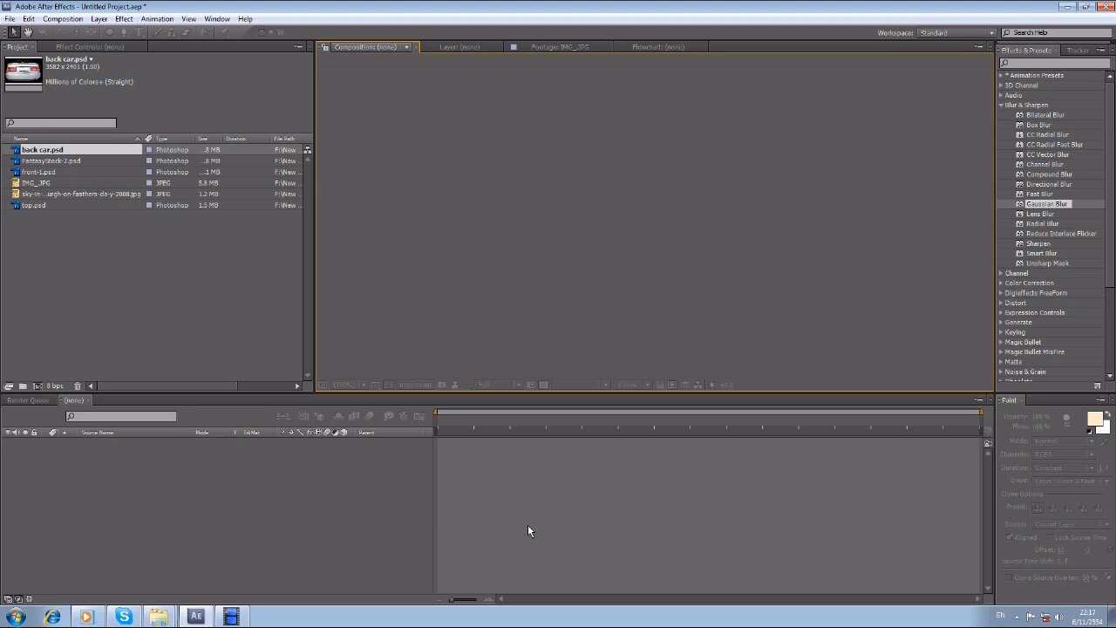
pyautogui.moveTo(30, 313)
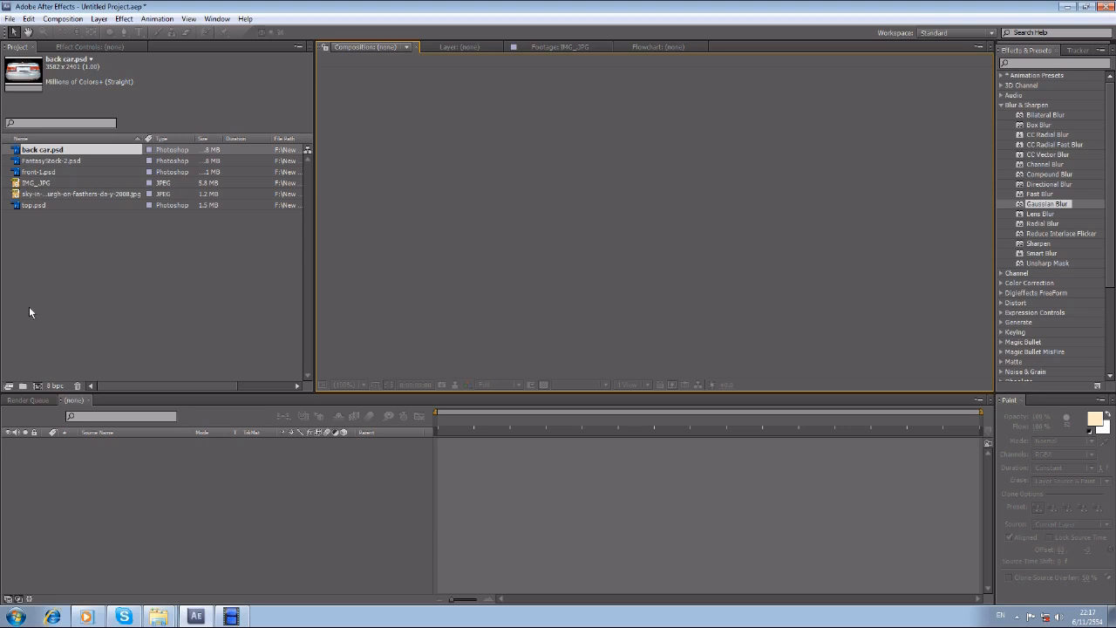
# - Preview the car photo and then the back car.psd cut-out in the Footage viewer
pyautogui.doubleClick(41, 182)
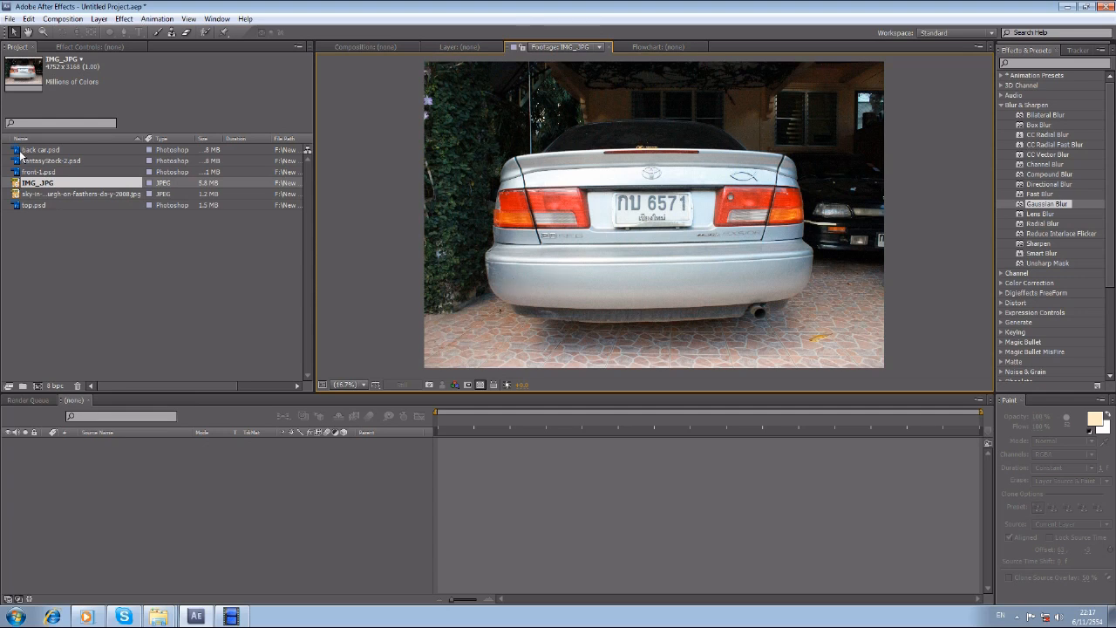
pyautogui.doubleClick(42, 149)
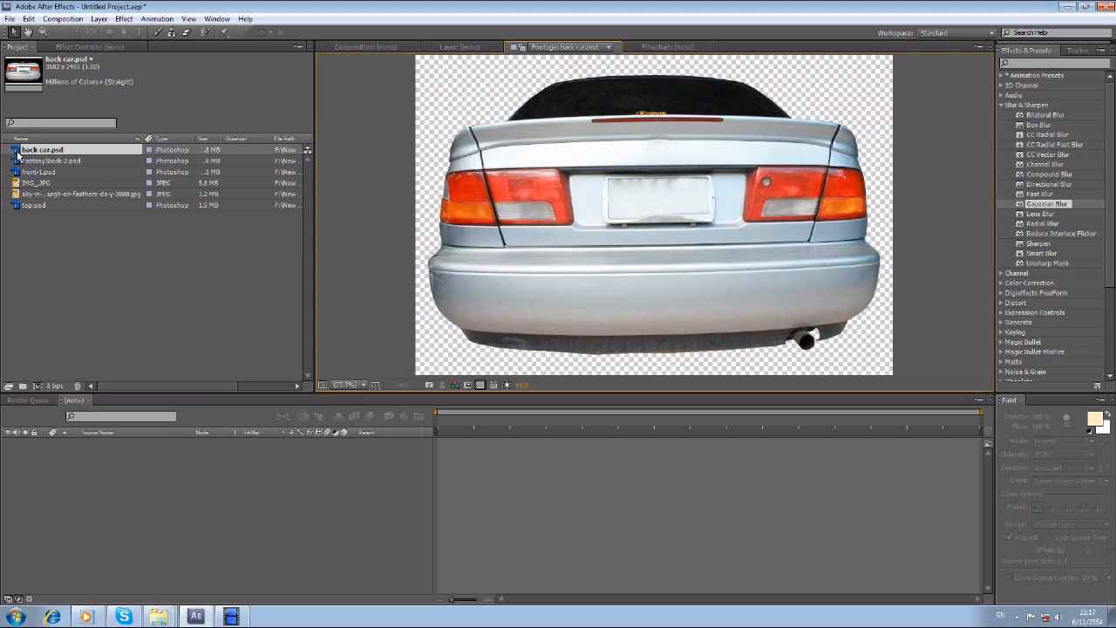
pyautogui.moveTo(427, 228)
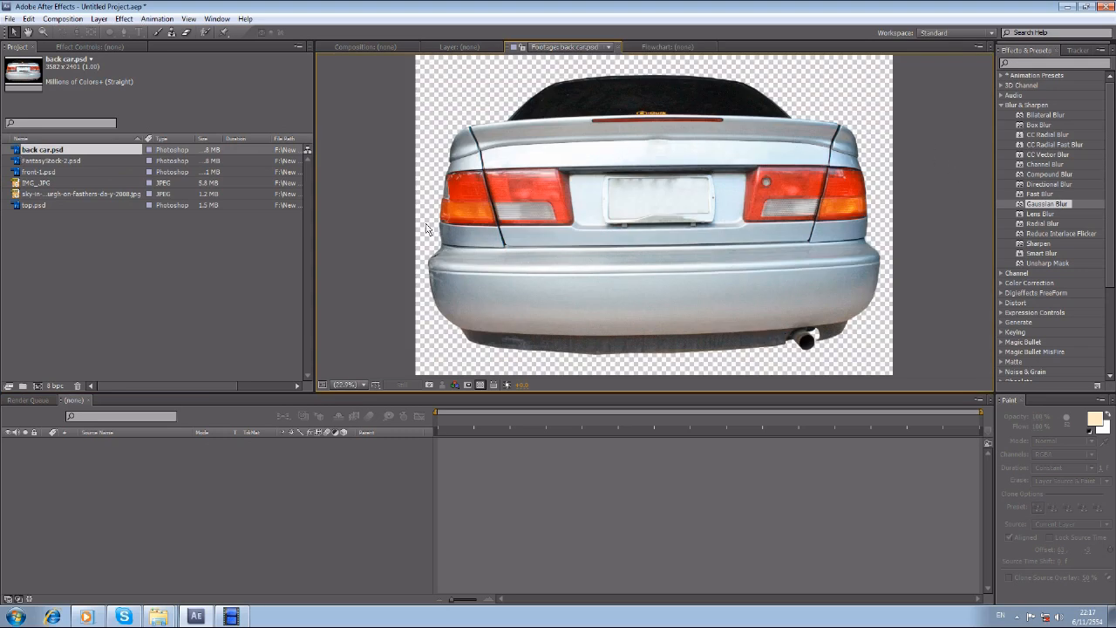
pyautogui.moveTo(876, 346)
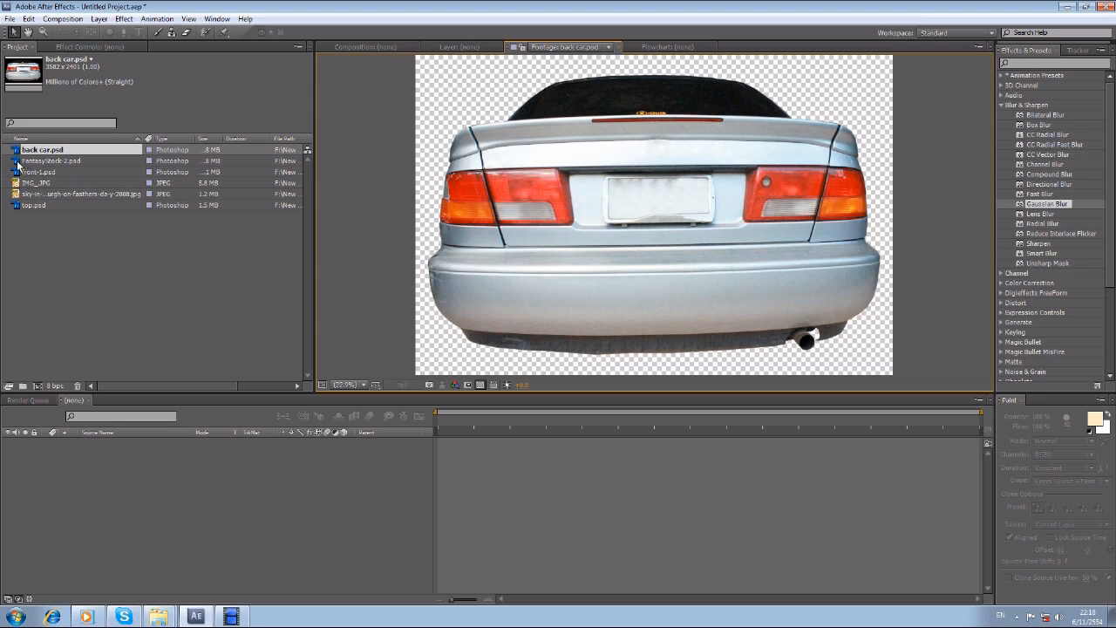
# - Preview the building facade image zoomed to fit, then close the Footage preview
pyautogui.click(40, 172)
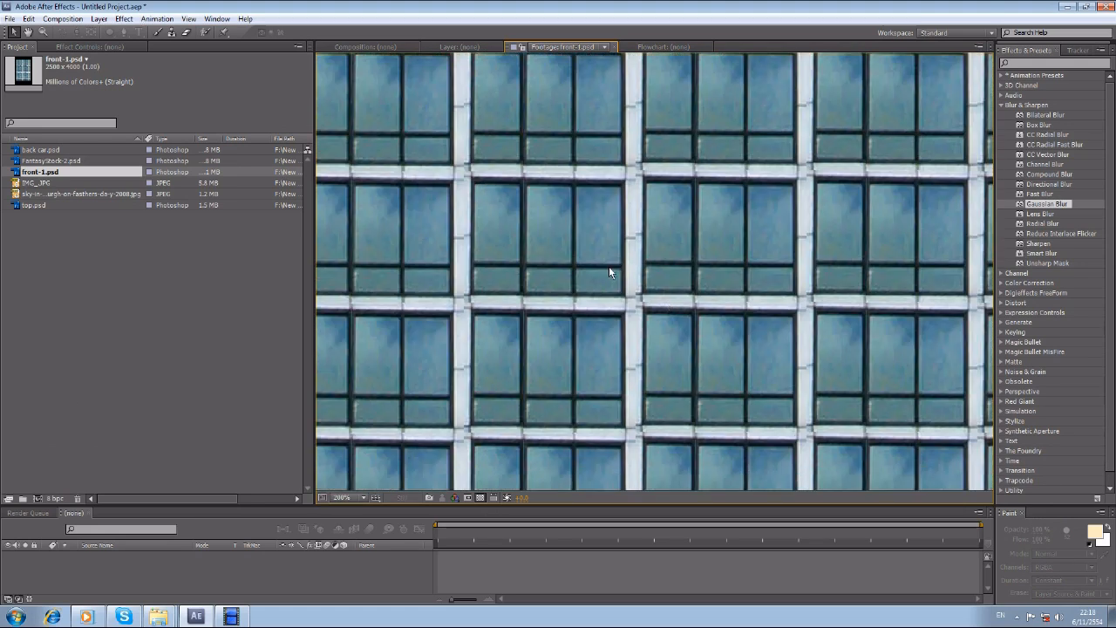
pyautogui.click(342, 497)
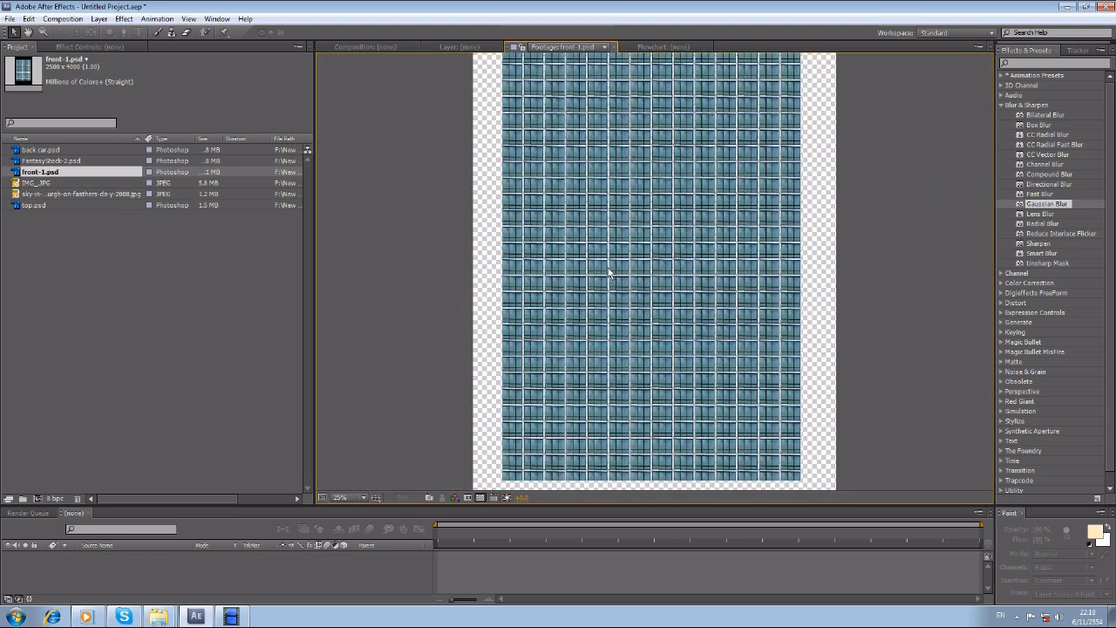
pyautogui.moveTo(54, 241)
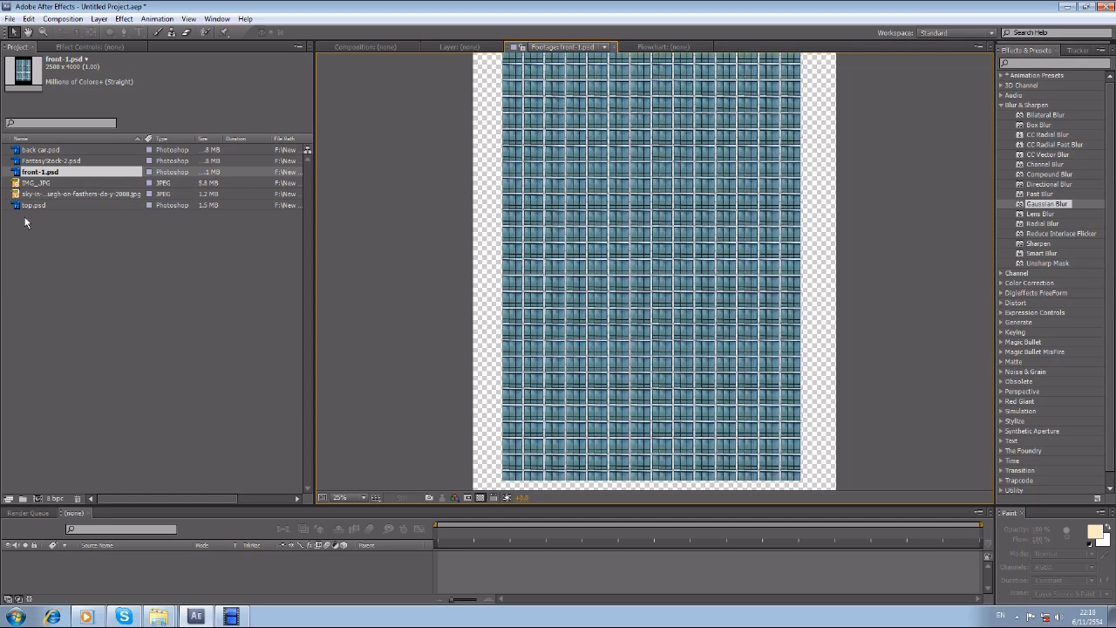
pyautogui.moveTo(15, 210)
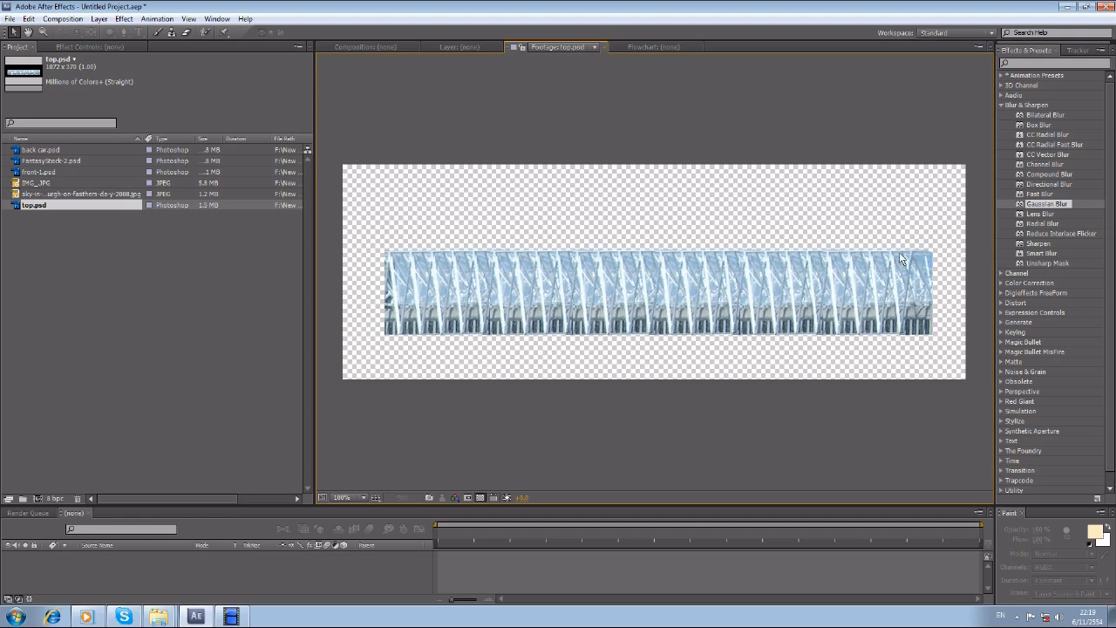
pyautogui.moveTo(384, 338)
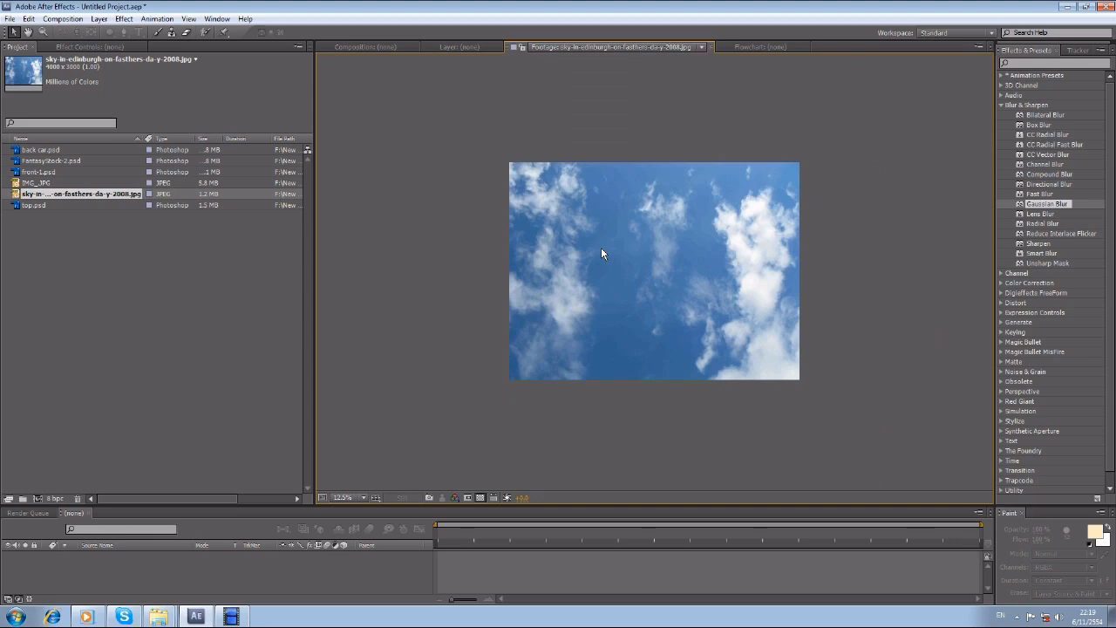
pyautogui.moveTo(586, 264)
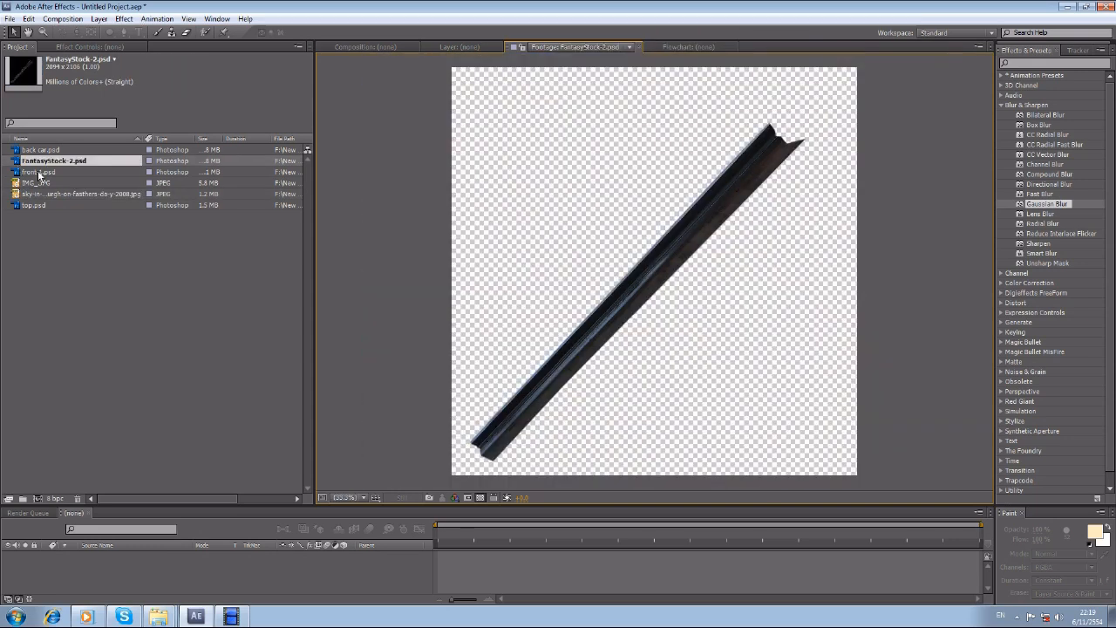
pyautogui.moveTo(645, 292)
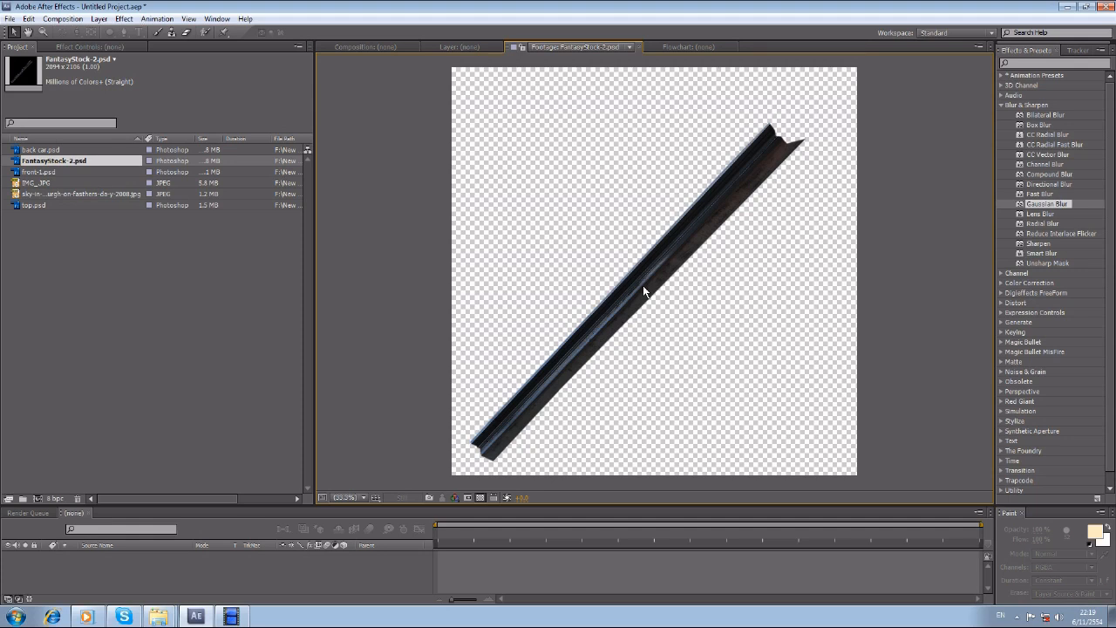
pyautogui.moveTo(104, 252)
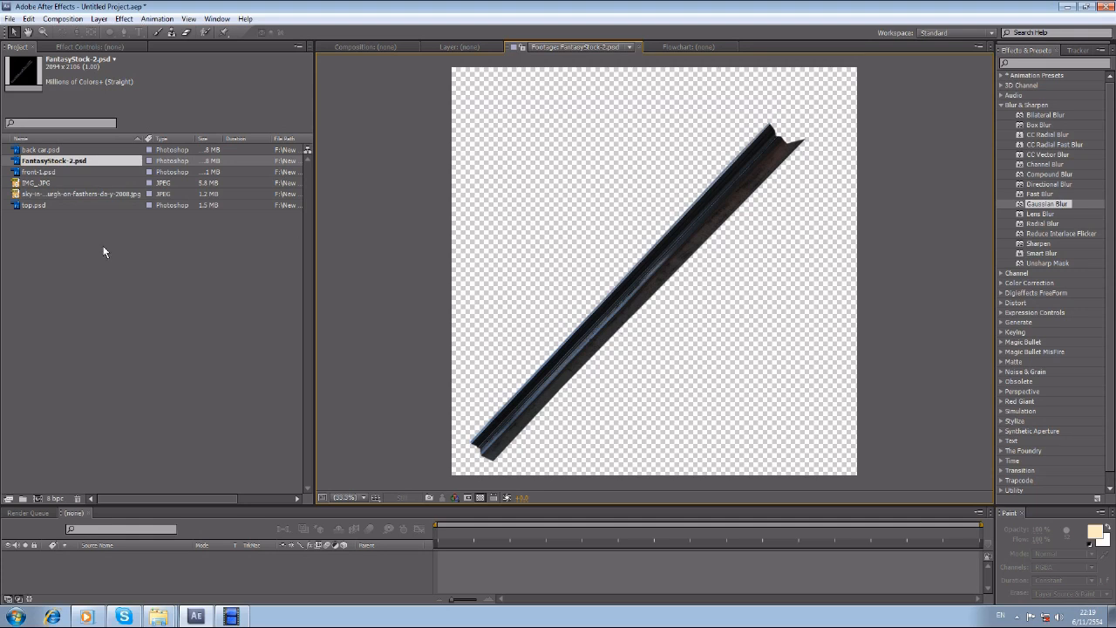
pyautogui.click(42, 150)
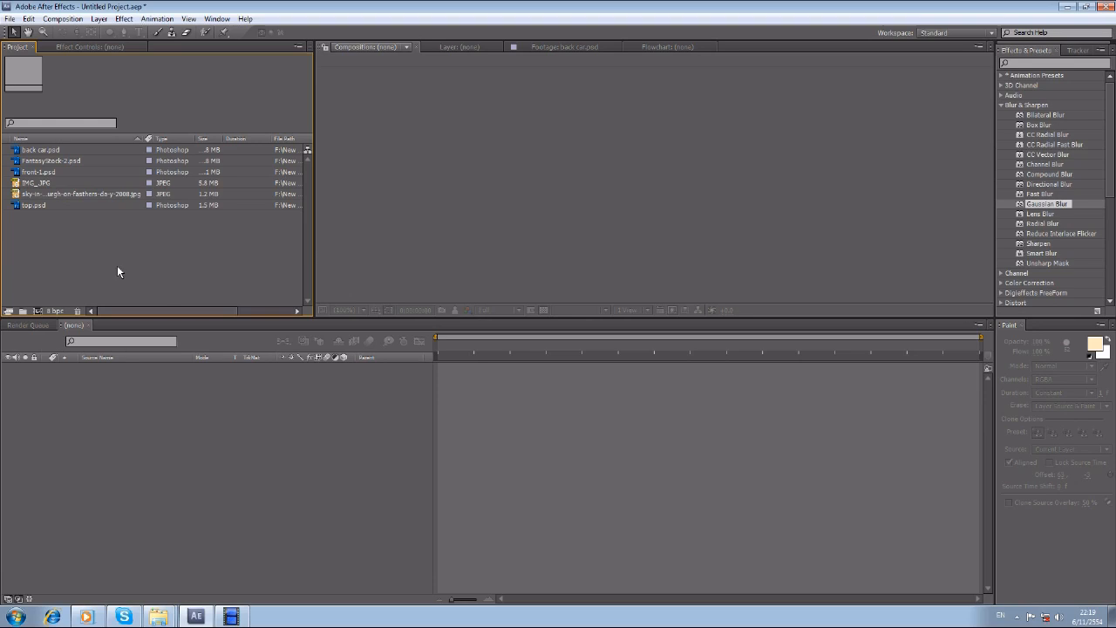
# - Create a new HDTV 720 25 composition named 'Car falls' from the Project panel
pyautogui.rightClick(119, 272)
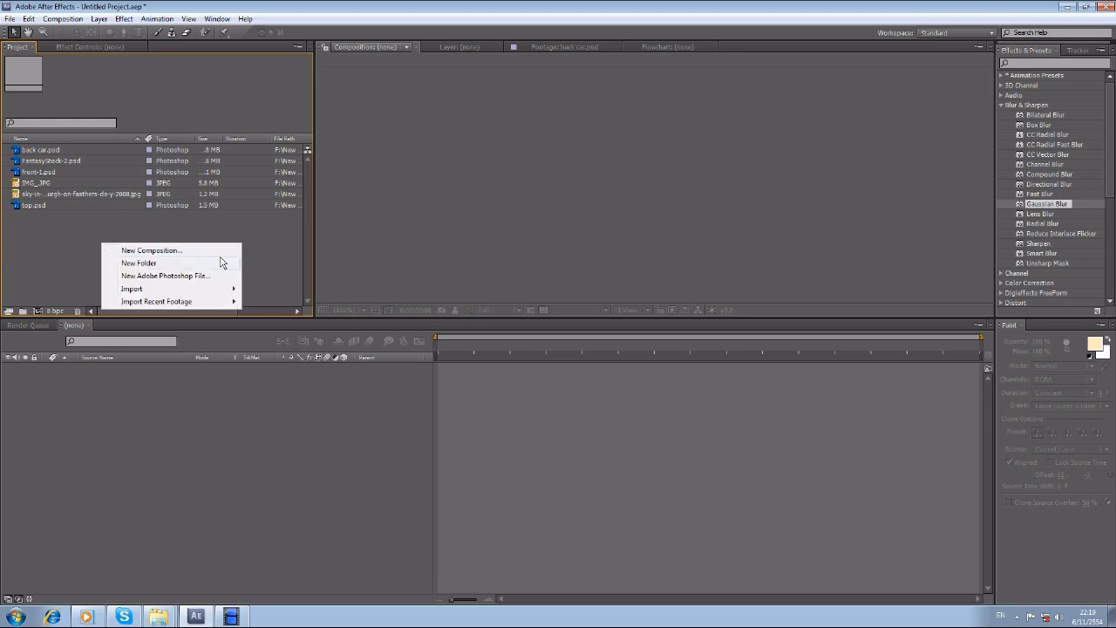
pyautogui.click(151, 250)
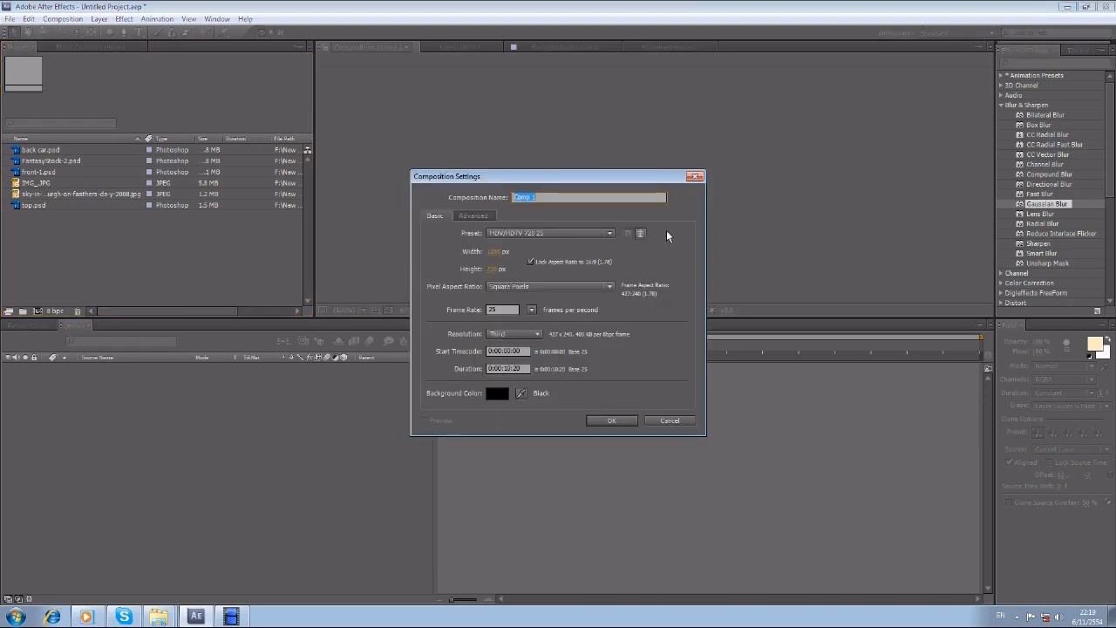
pyautogui.moveTo(440, 193)
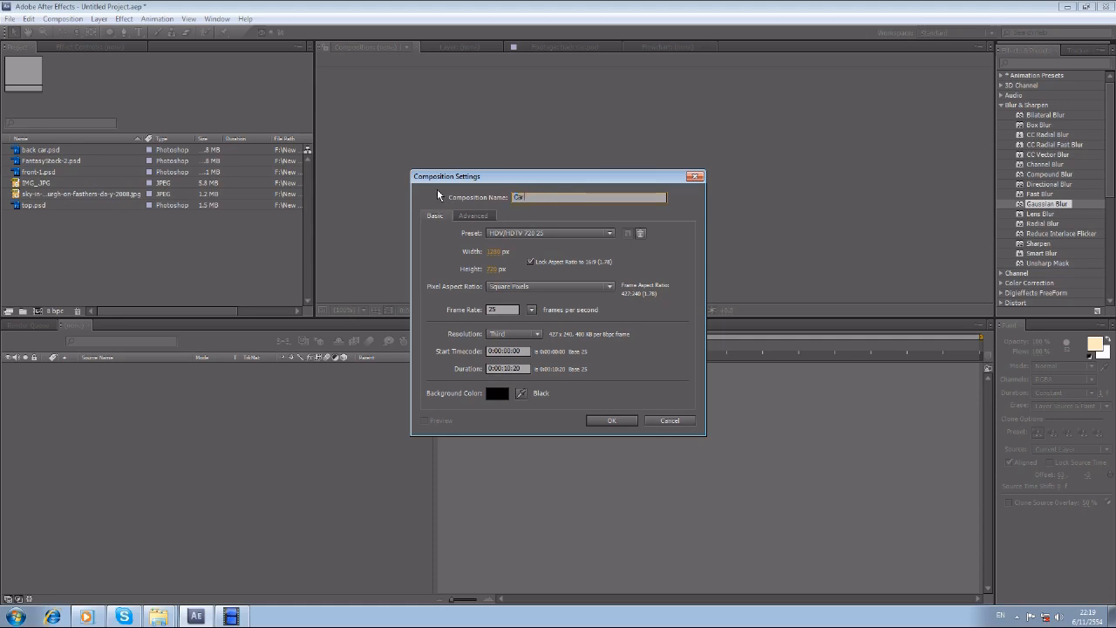
pyautogui.write('Car falls')
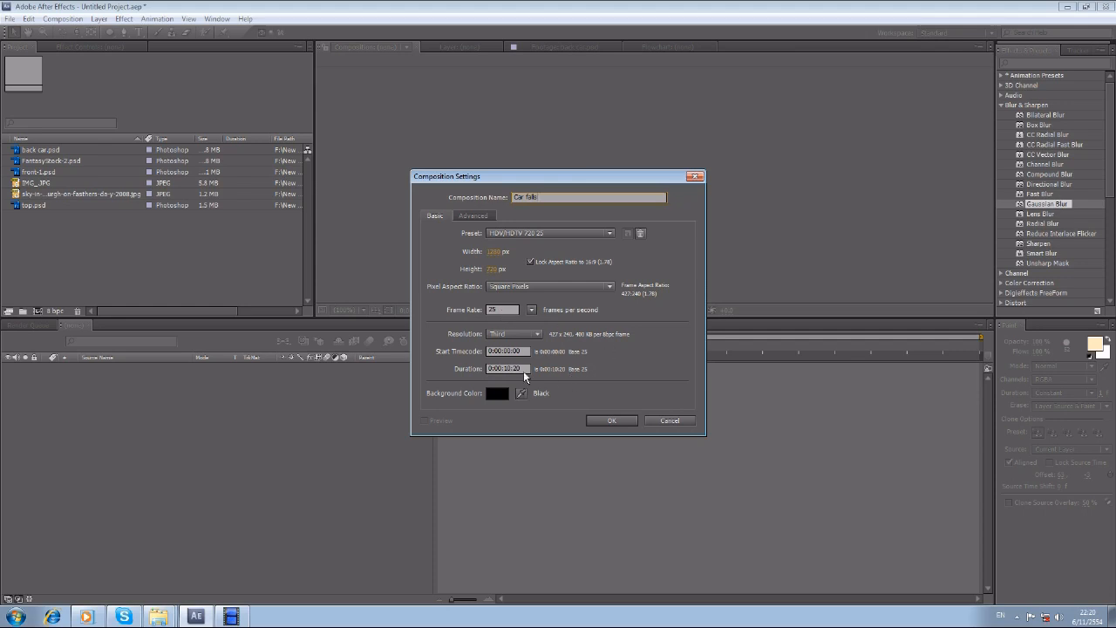
pyautogui.click(611, 421)
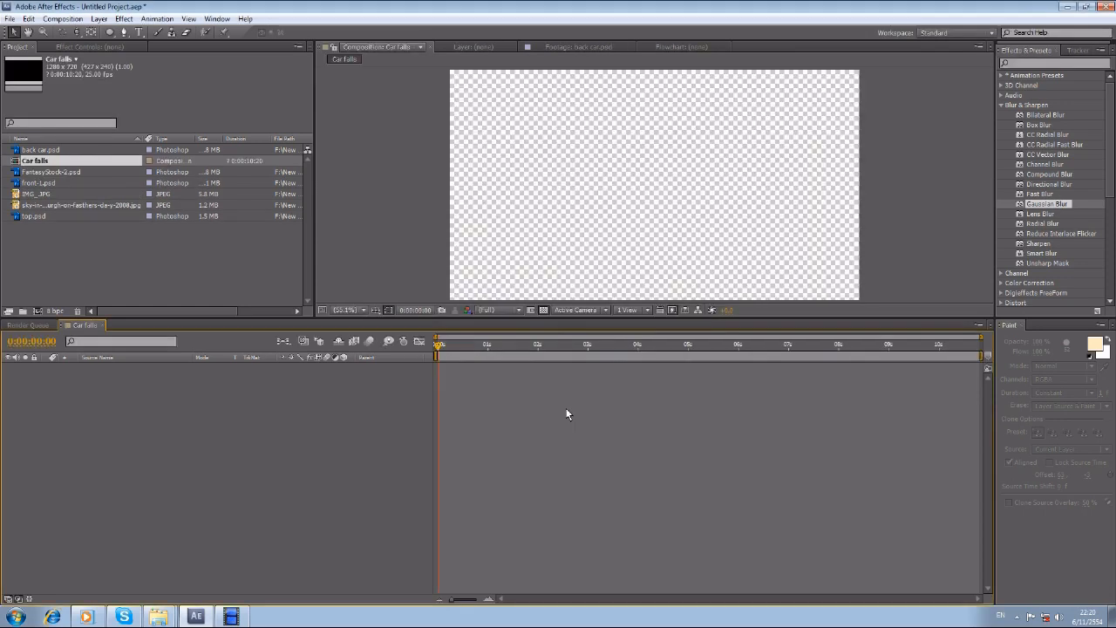
# - Build a 'back car' composition from back car.psd, then select the sky photo
pyautogui.click(42, 150)
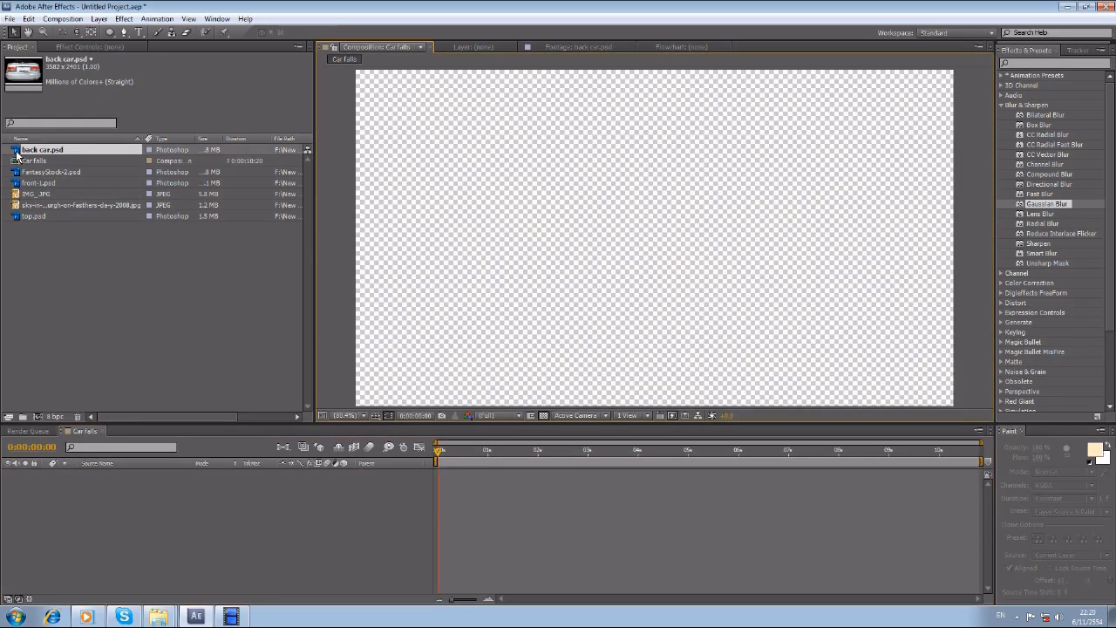
pyautogui.click(628, 450)
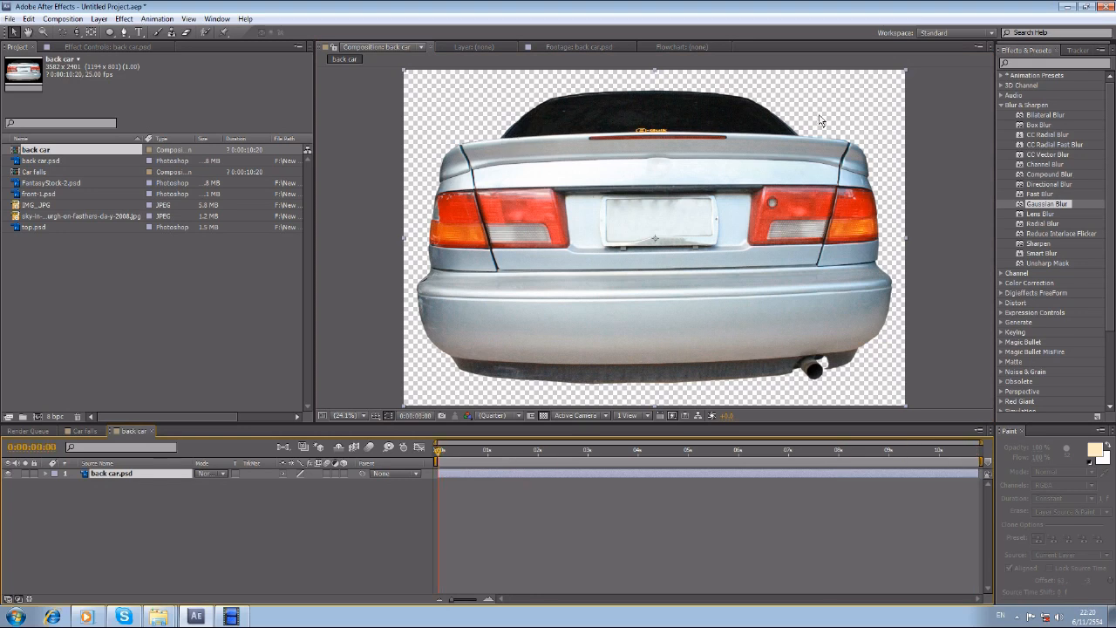
pyautogui.moveTo(462, 160)
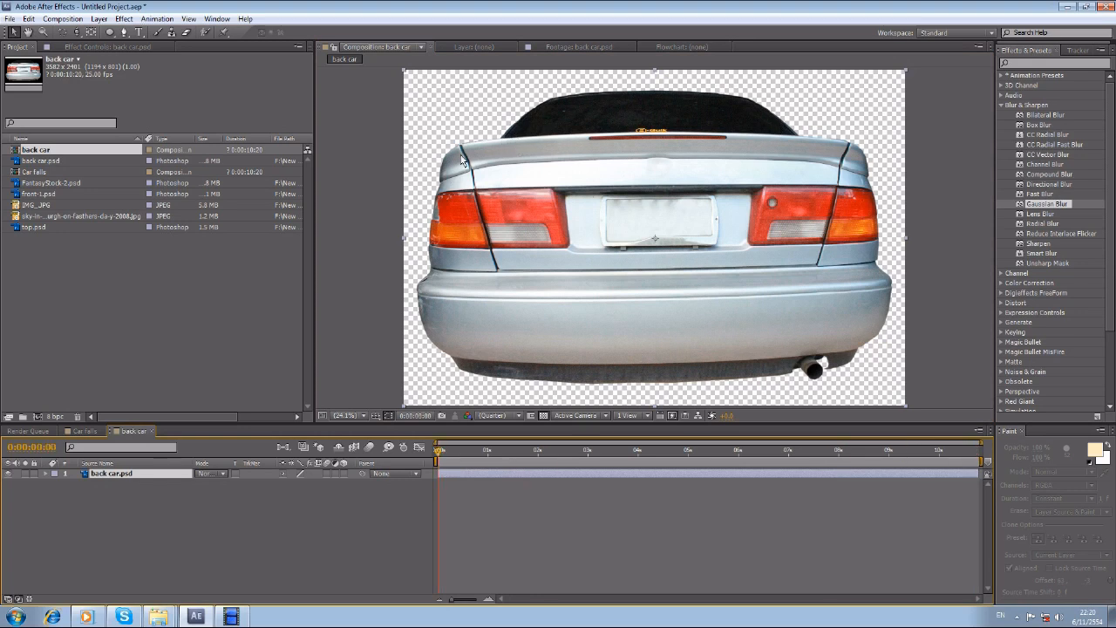
pyautogui.moveTo(521, 141)
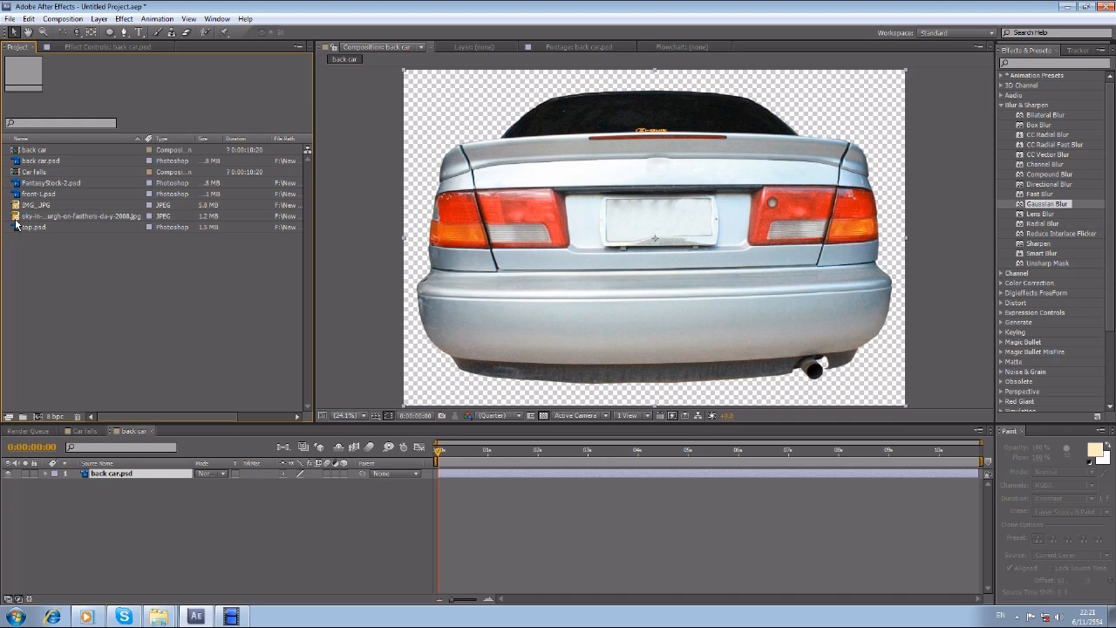
pyautogui.click(78, 215)
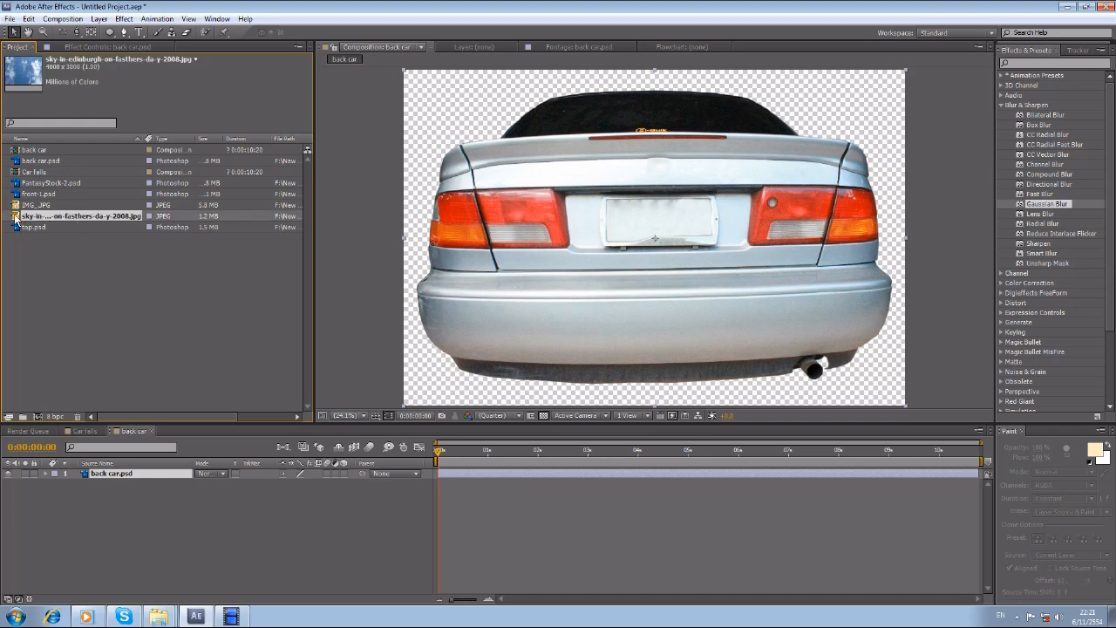
# - Create a composition from the sky photo and switch between it and the back car composition
pyautogui.doubleClick(78, 215)
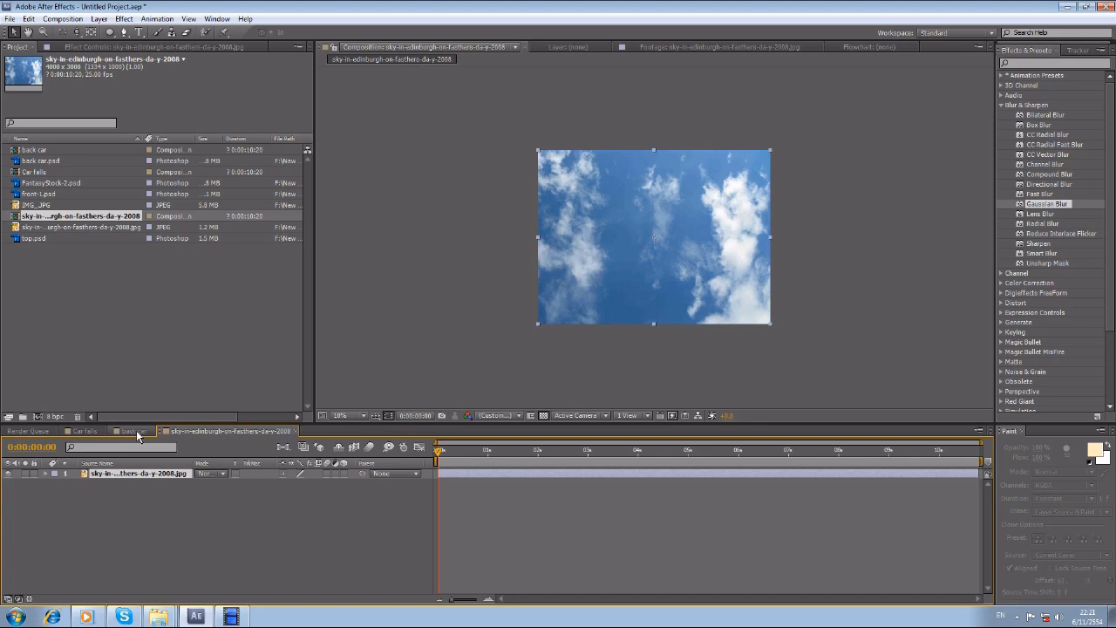
pyautogui.click(131, 430)
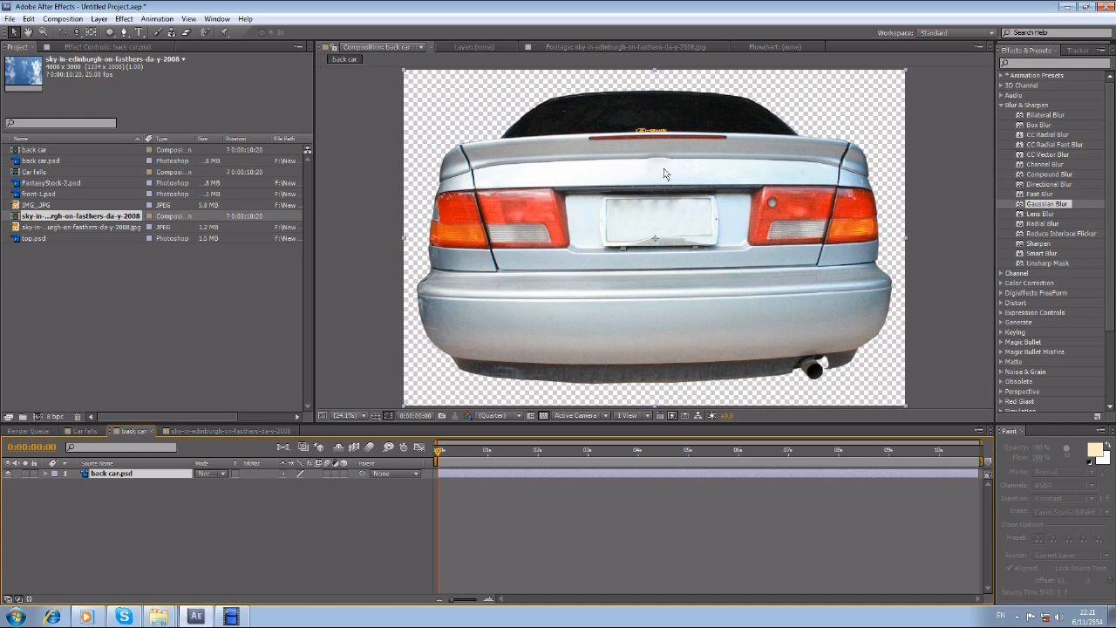
pyautogui.moveTo(452, 162)
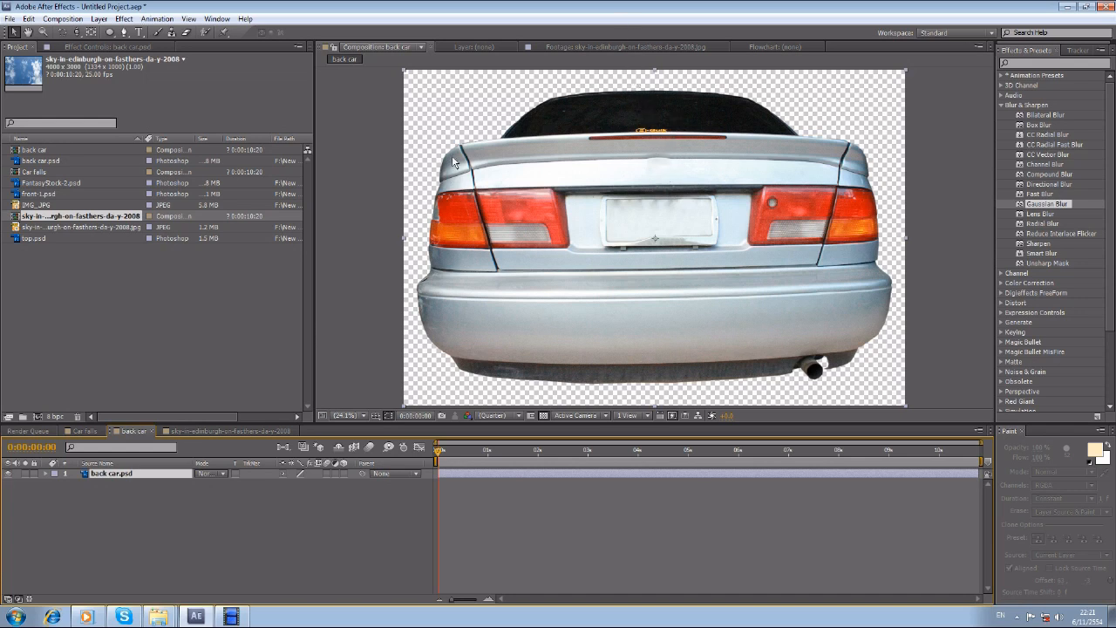
pyautogui.doubleClick(80, 216)
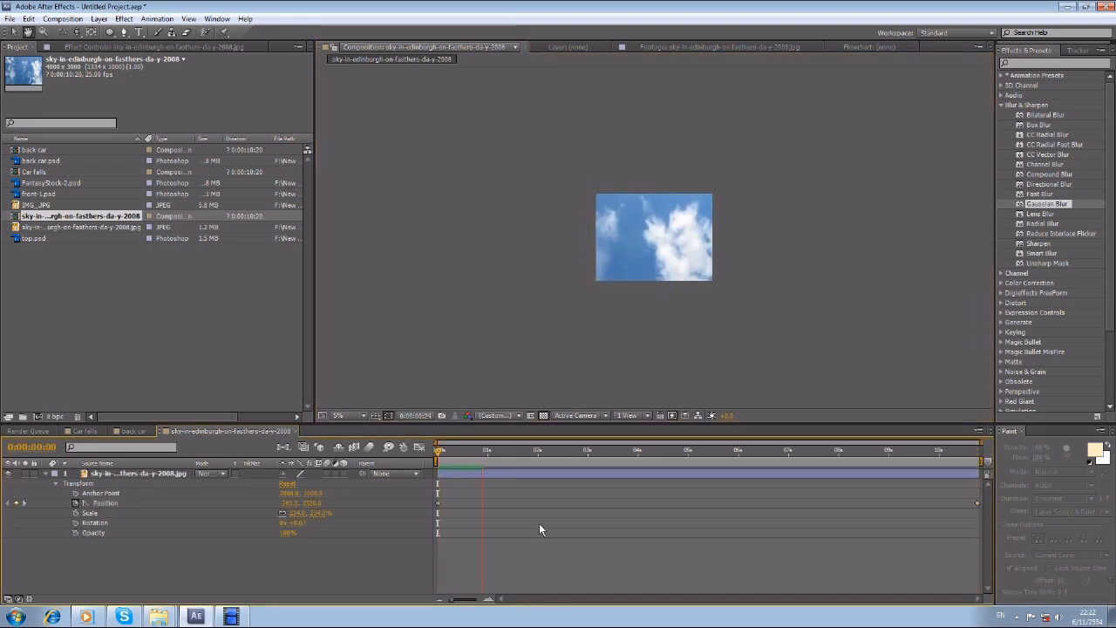
pyautogui.click(338, 415)
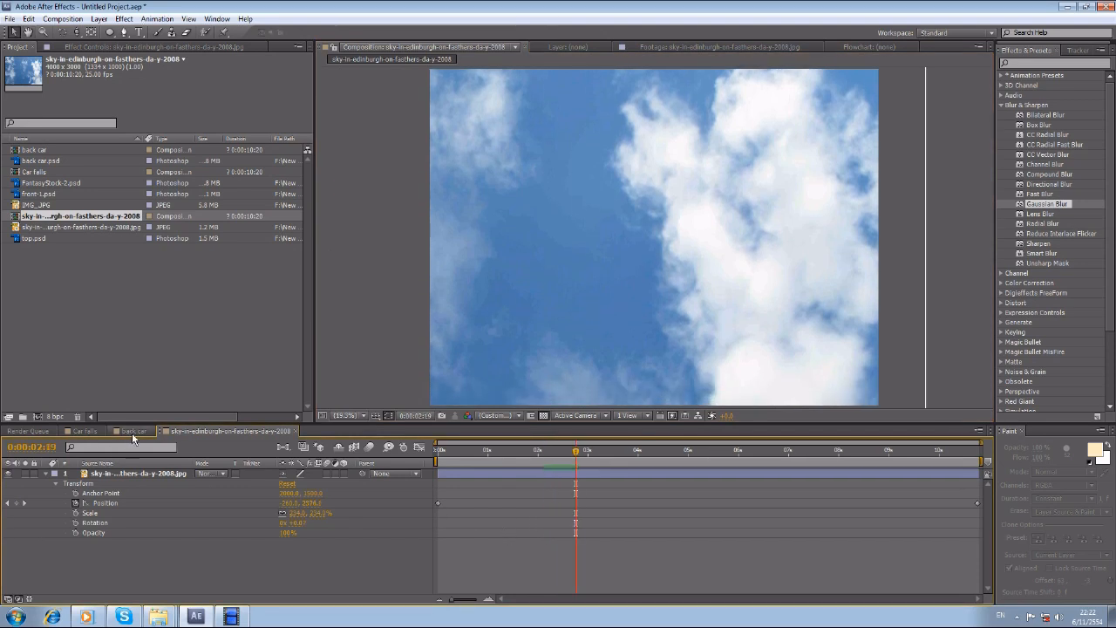
pyautogui.click(132, 429)
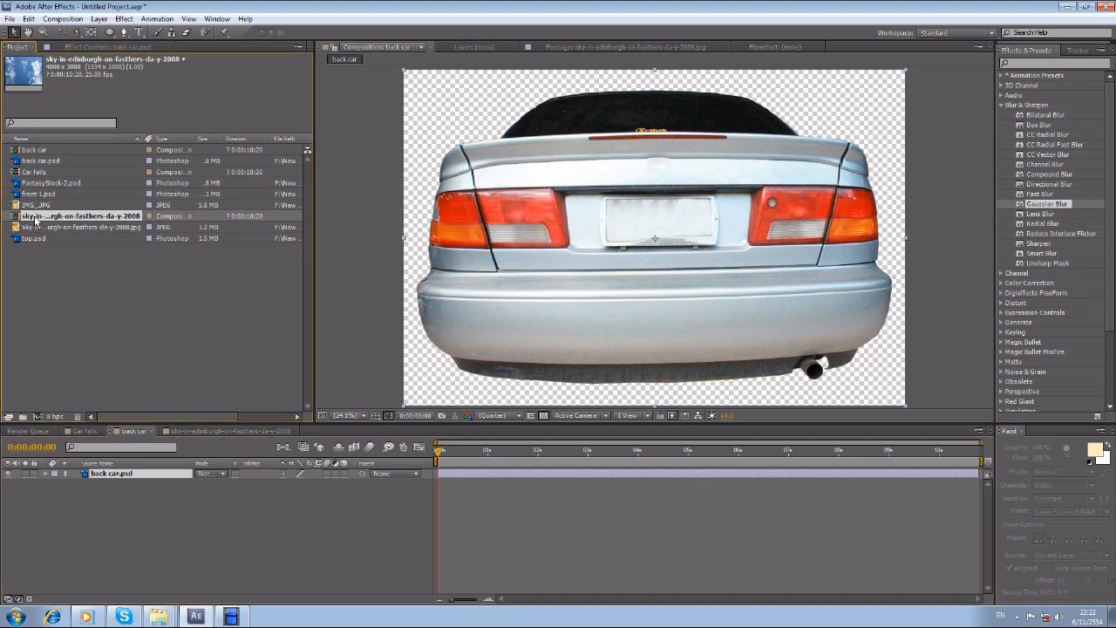
# - Add the sky composition as a layer above back car.psd in the back car composition
pyautogui.click(79, 216)
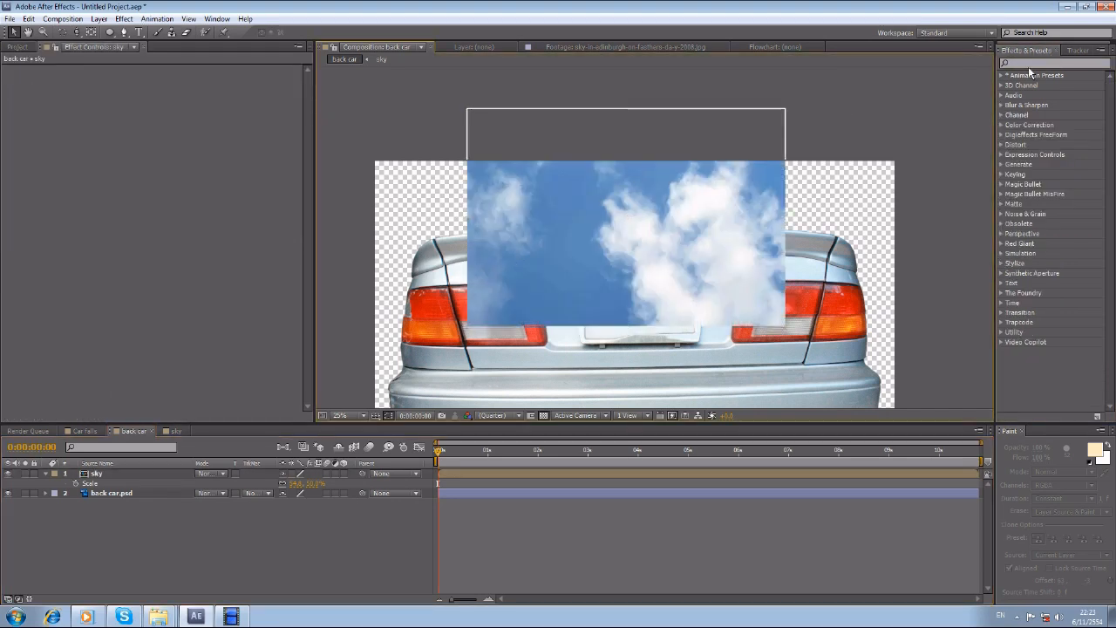
# - Apply Basic 3D to the sky layer and tilt it backward into rear-window perspective
pyautogui.write('Basic 3')
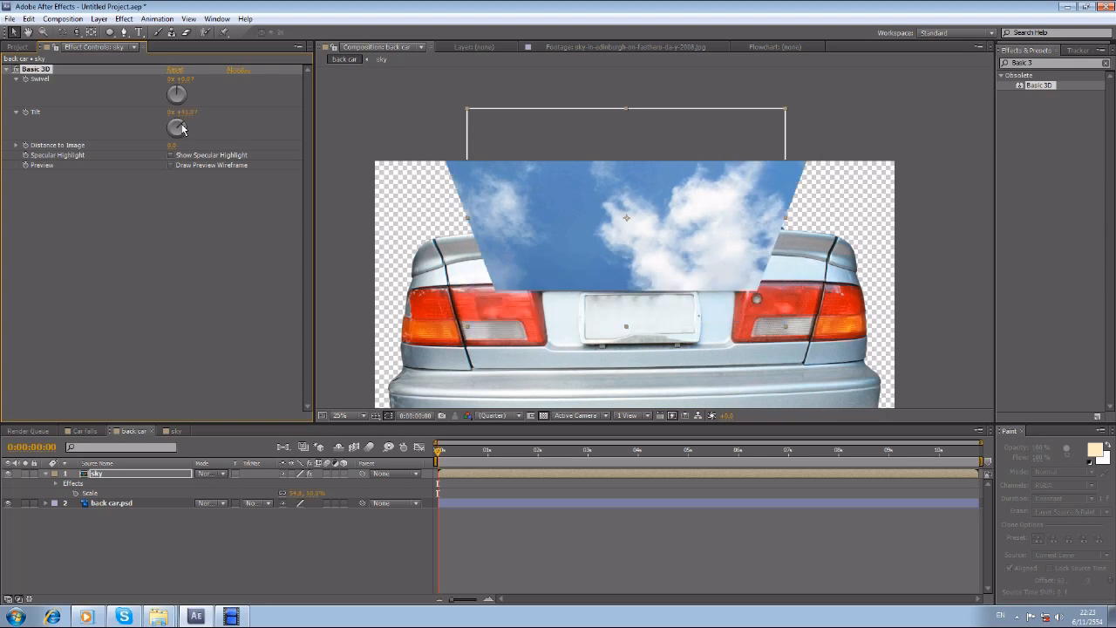
pyautogui.moveTo(180, 126); pyautogui.dragTo(185, 129)
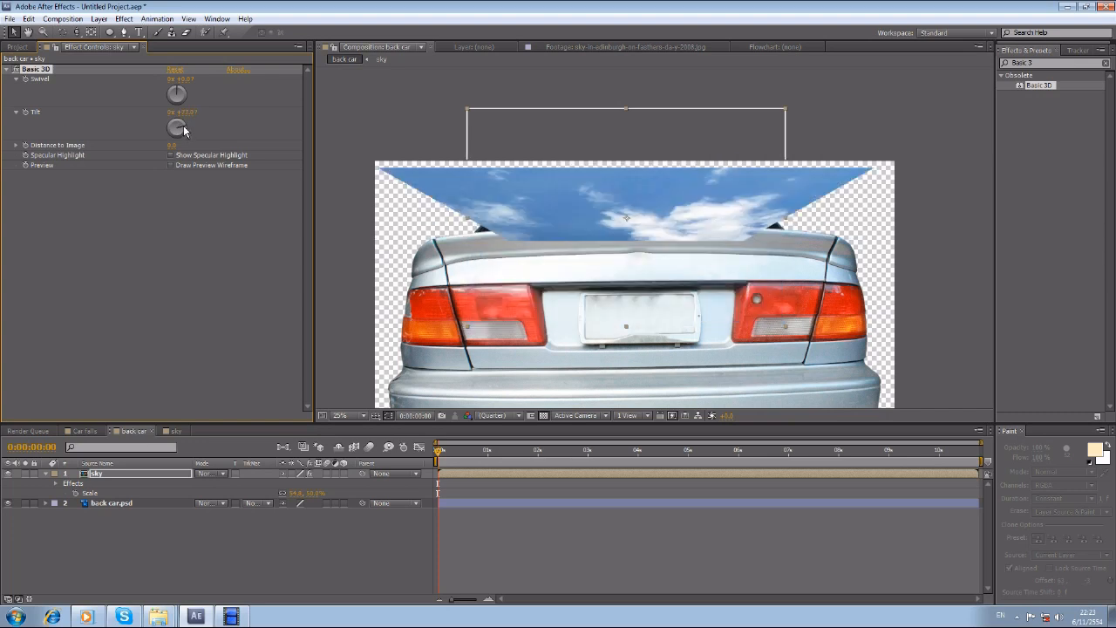
pyautogui.moveTo(177, 126); pyautogui.dragTo(175, 131)
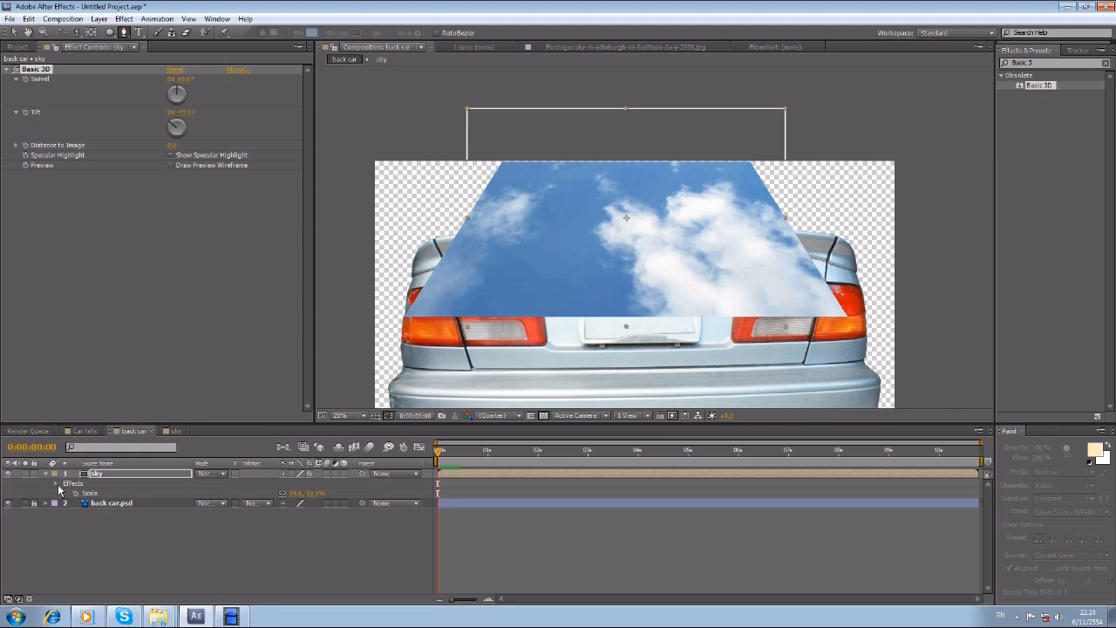
# - Reveal the sky layer's properties and trace a Pen mask around the rear window
pyautogui.click(57, 493)
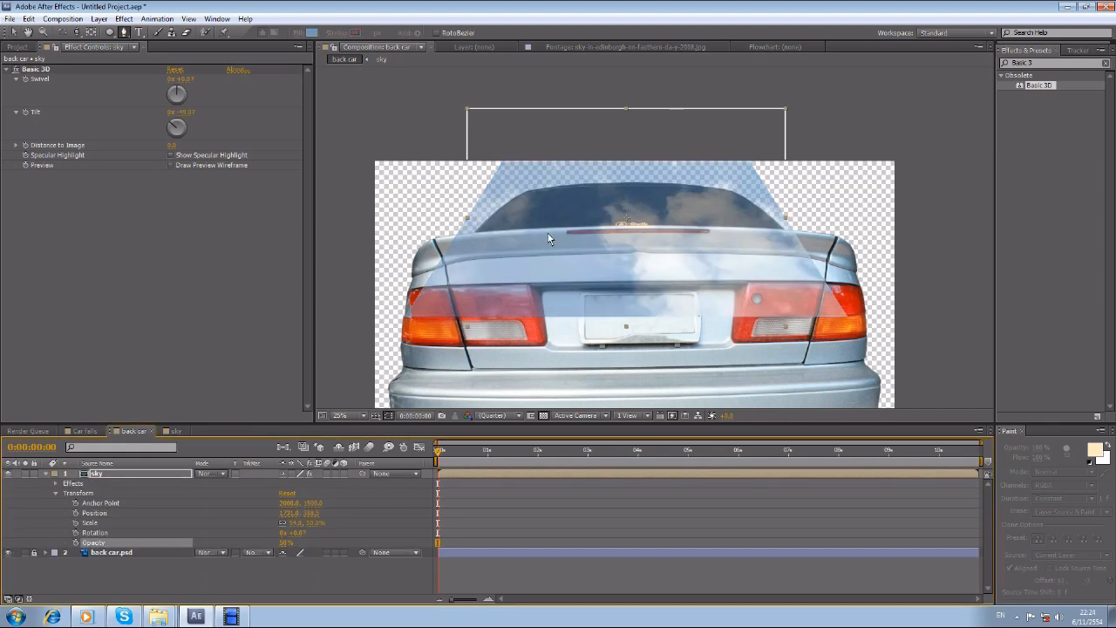
pyautogui.click(340, 415)
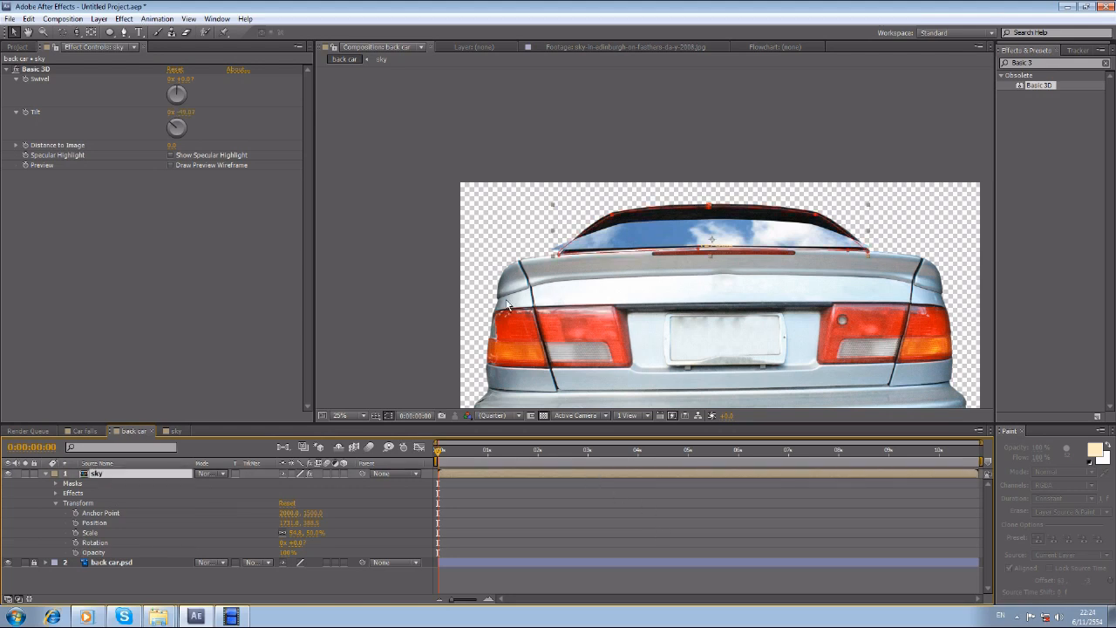
pyautogui.moveTo(41, 77)
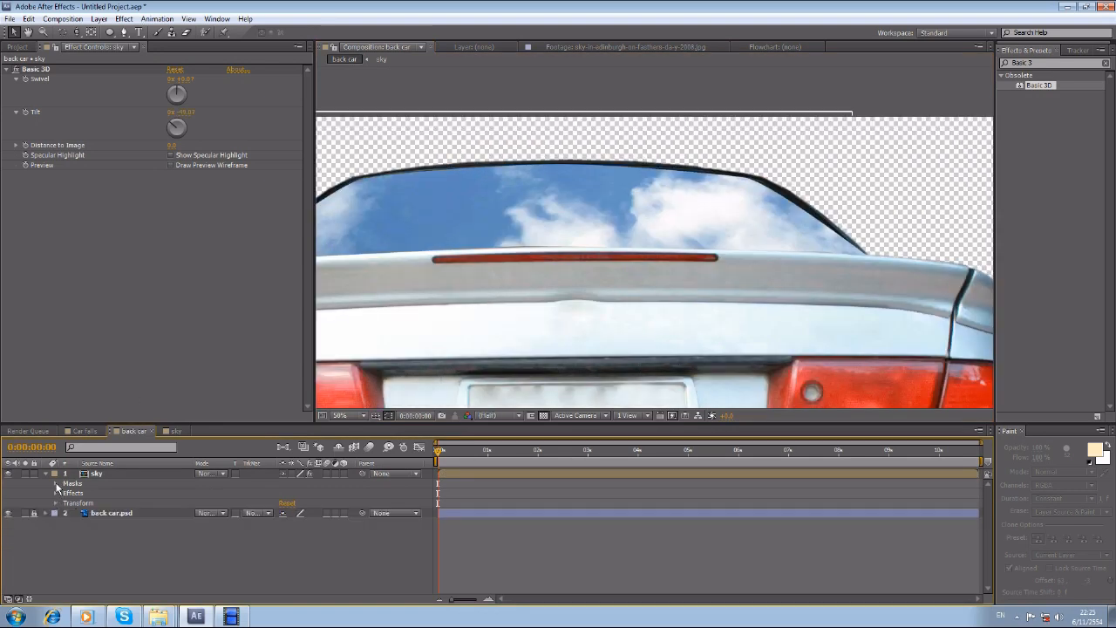
# - Raise Mask 1's feather on the sky layer and set its blending mode to Screen
pyautogui.click(55, 483)
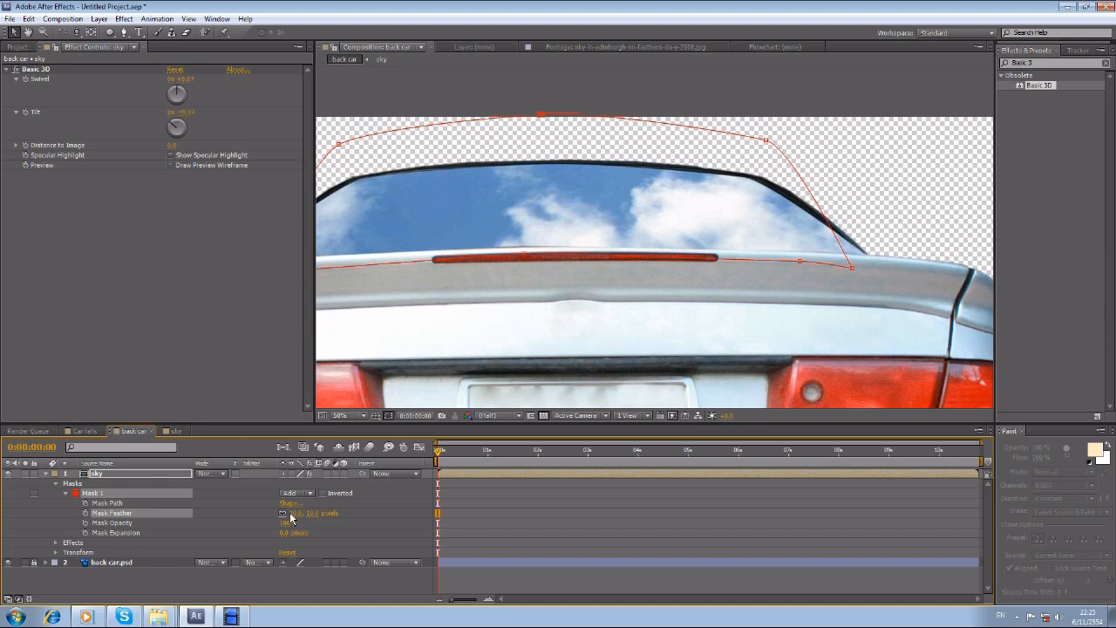
pyautogui.click(301, 512)
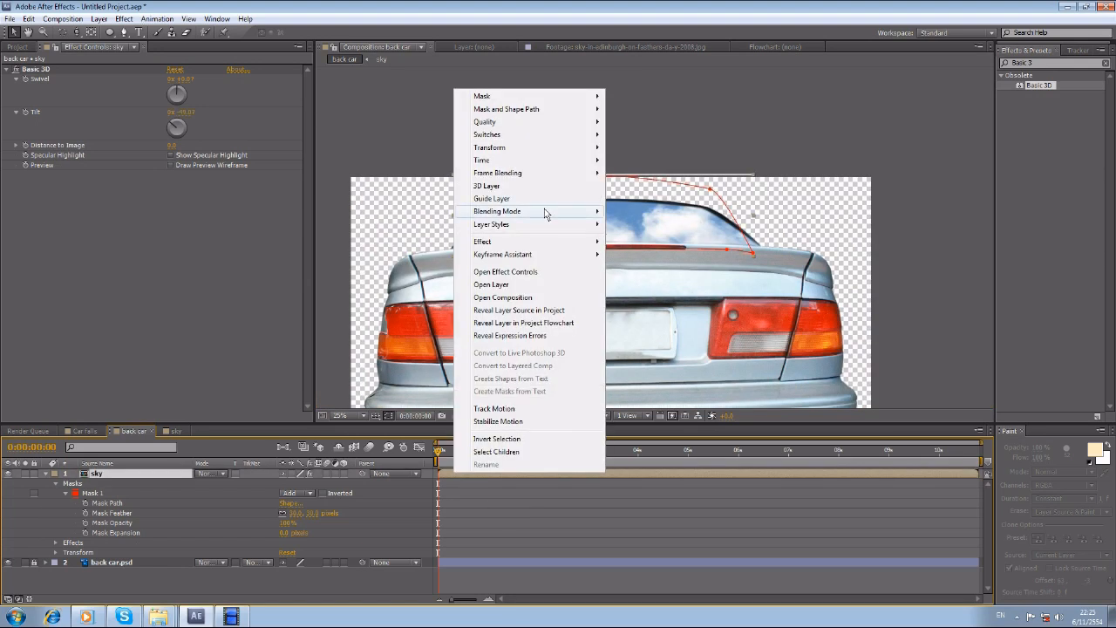
pyautogui.moveTo(496, 211)
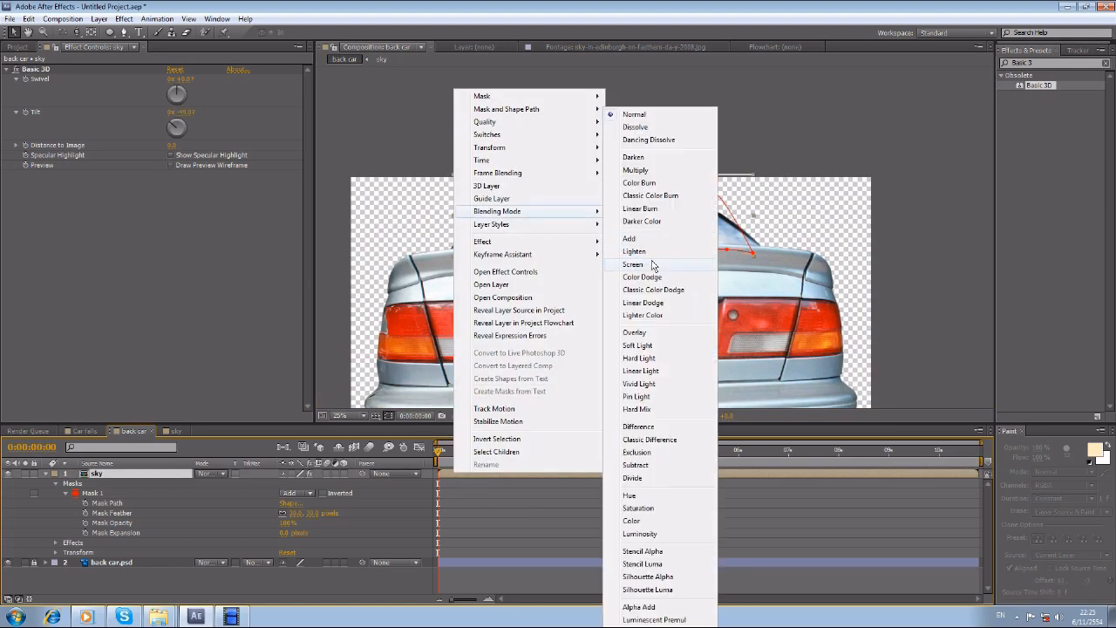
pyautogui.click(633, 265)
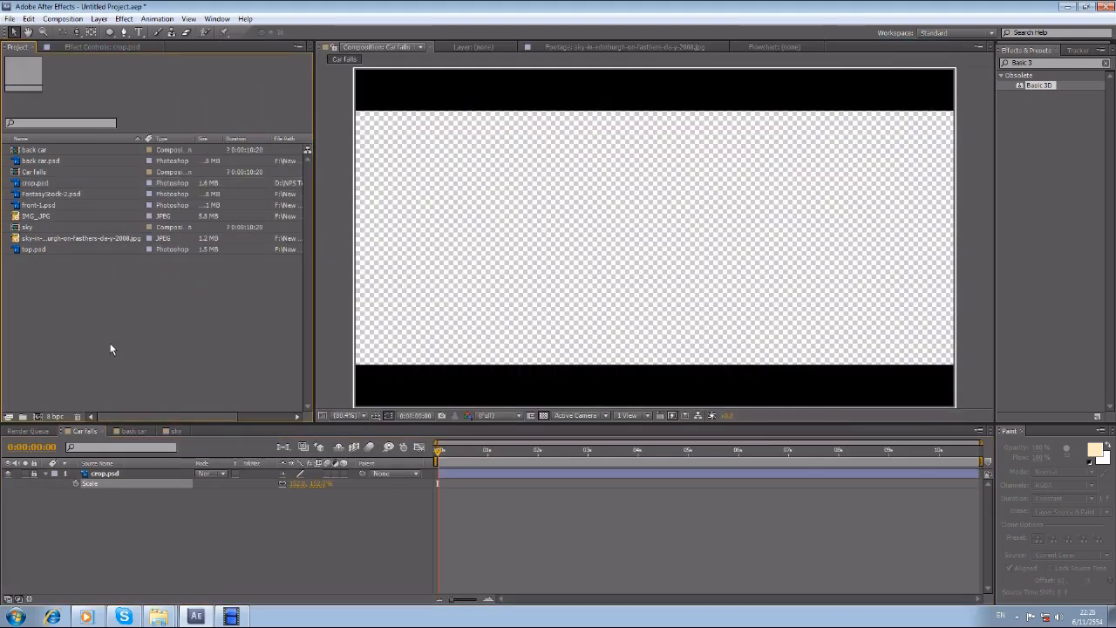
pyautogui.moveTo(120, 459)
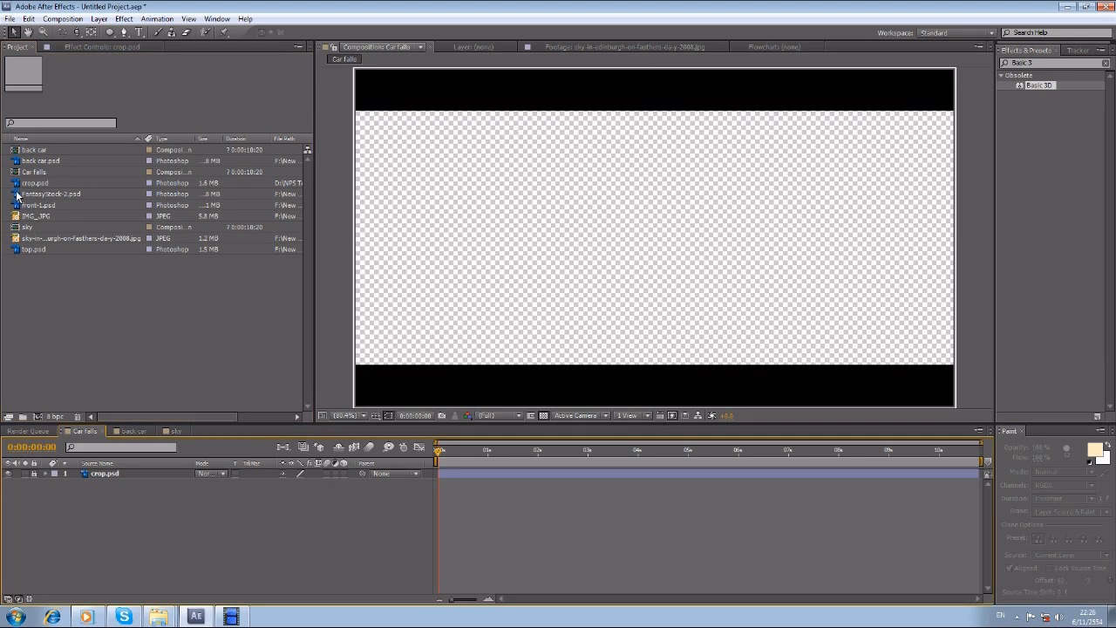
# - Add the sky photo to Car falls, create Camera 1, and choose a 3D viewpoint
pyautogui.click(26, 227)
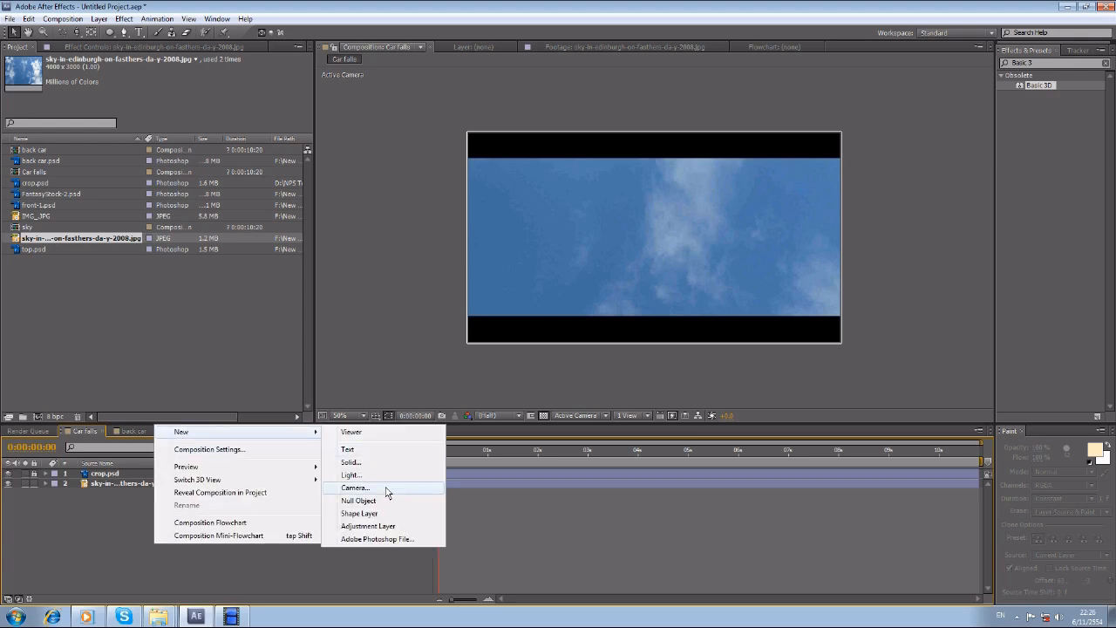
pyautogui.click(355, 487)
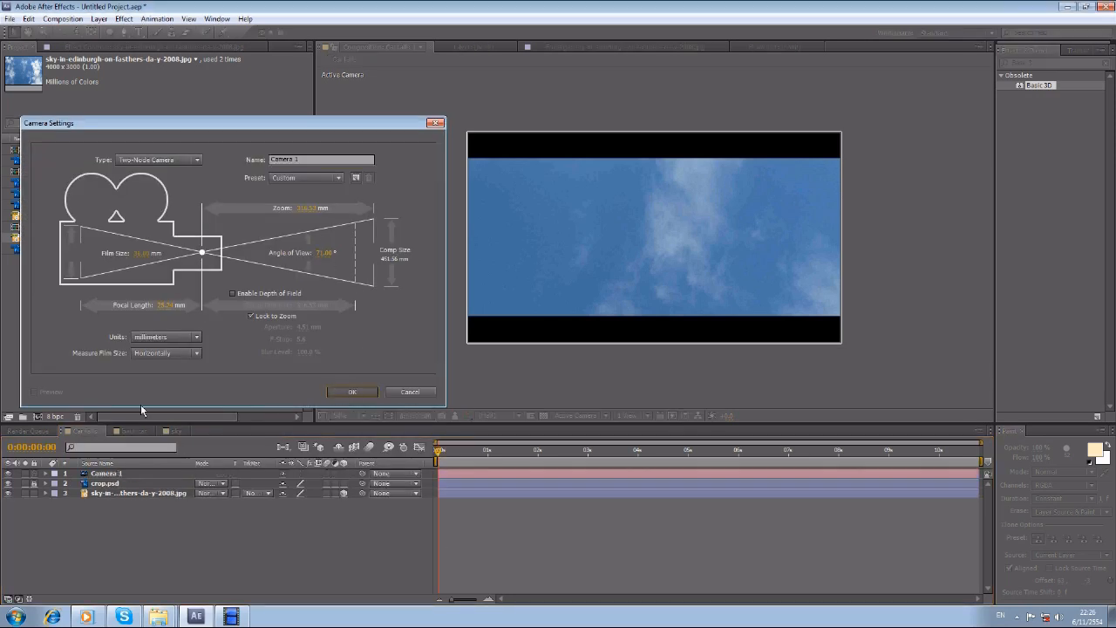
pyautogui.click(352, 391)
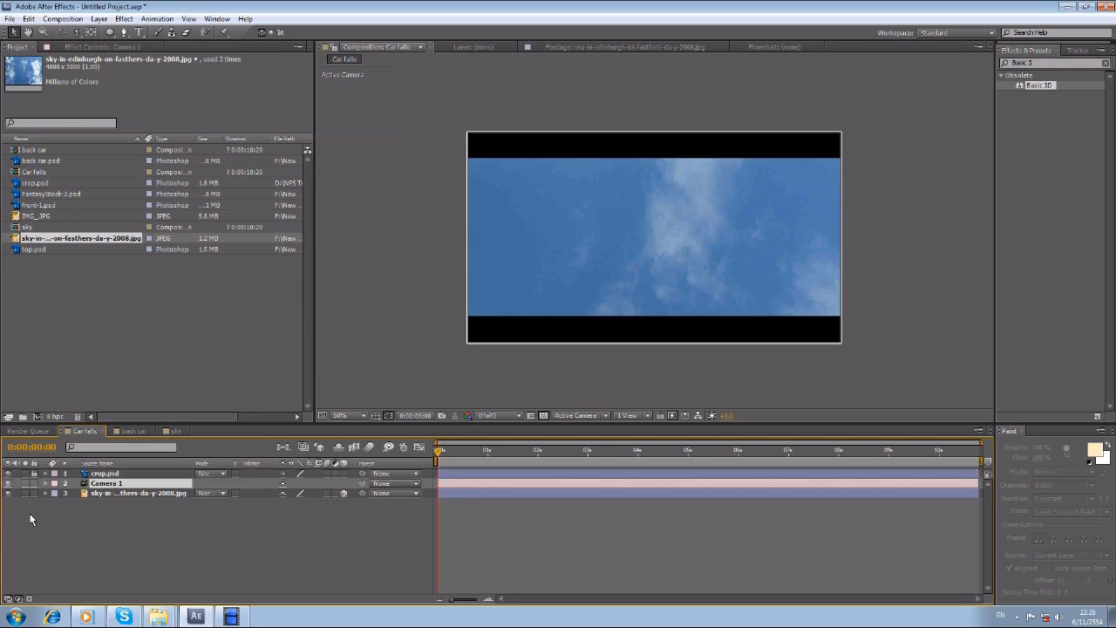
pyautogui.click(578, 415)
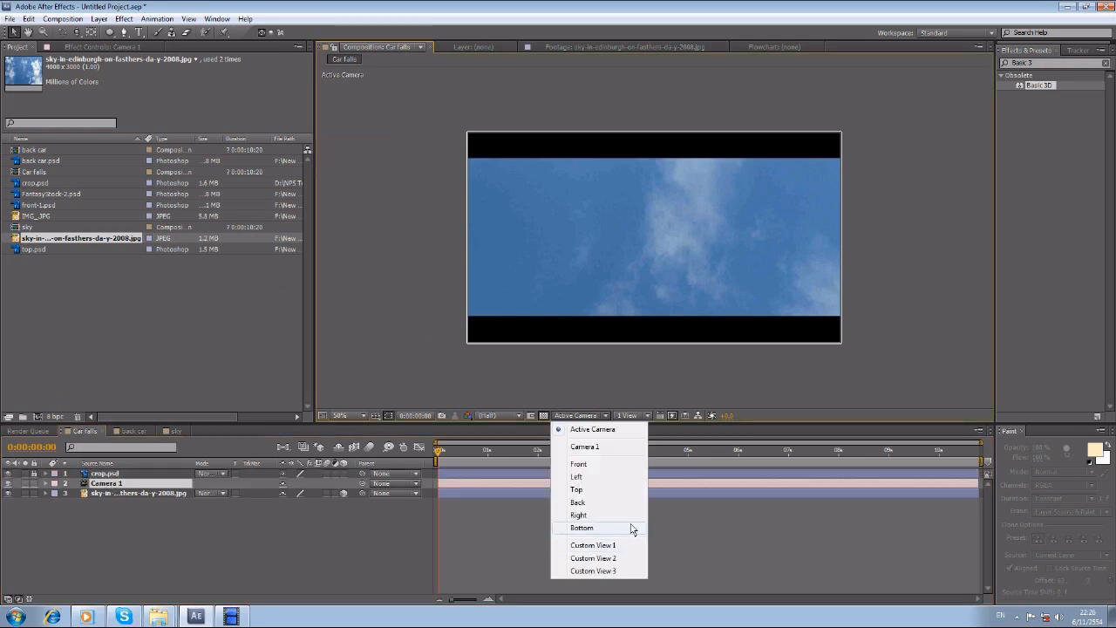
pyautogui.click(577, 489)
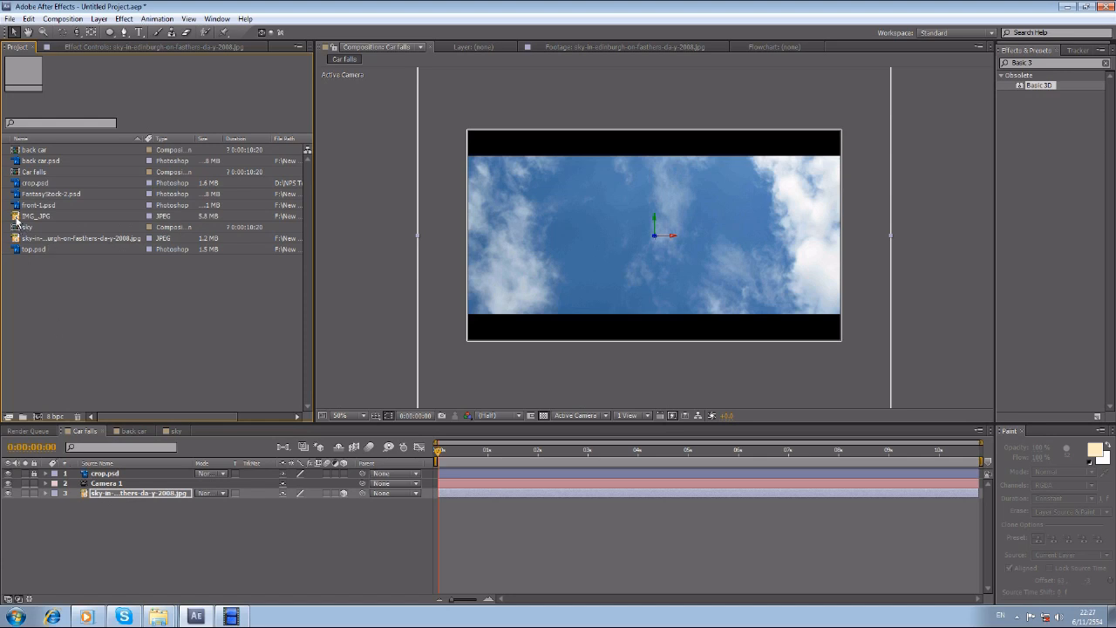
# - Place two front-1.psd facade layers as 3D and rotate the first into position in Front view
pyautogui.click(53, 194)
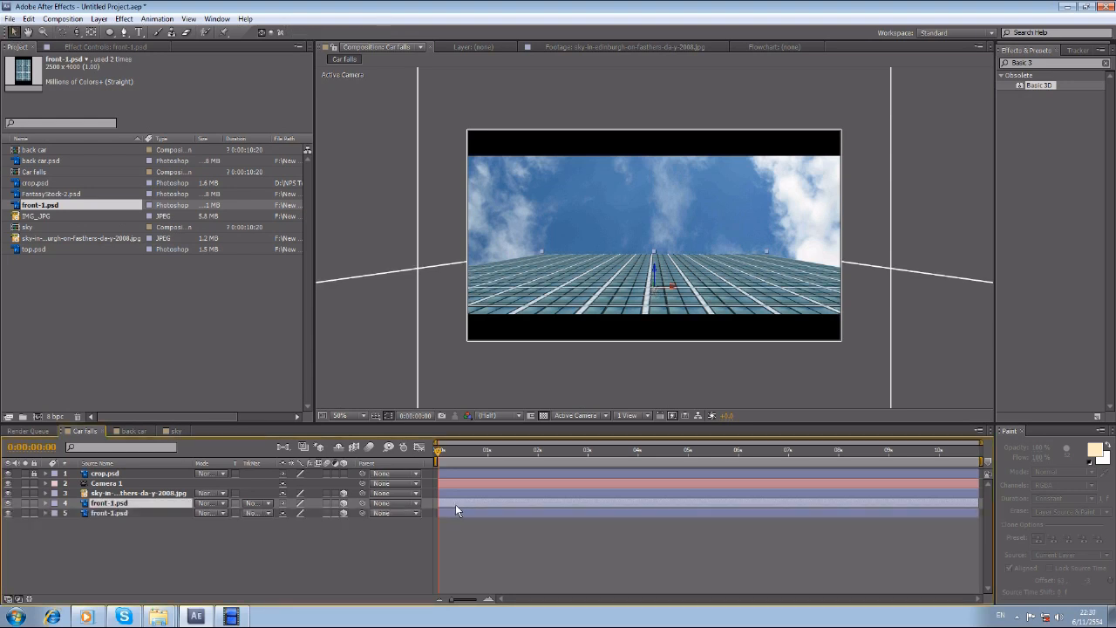
pyautogui.click(577, 415)
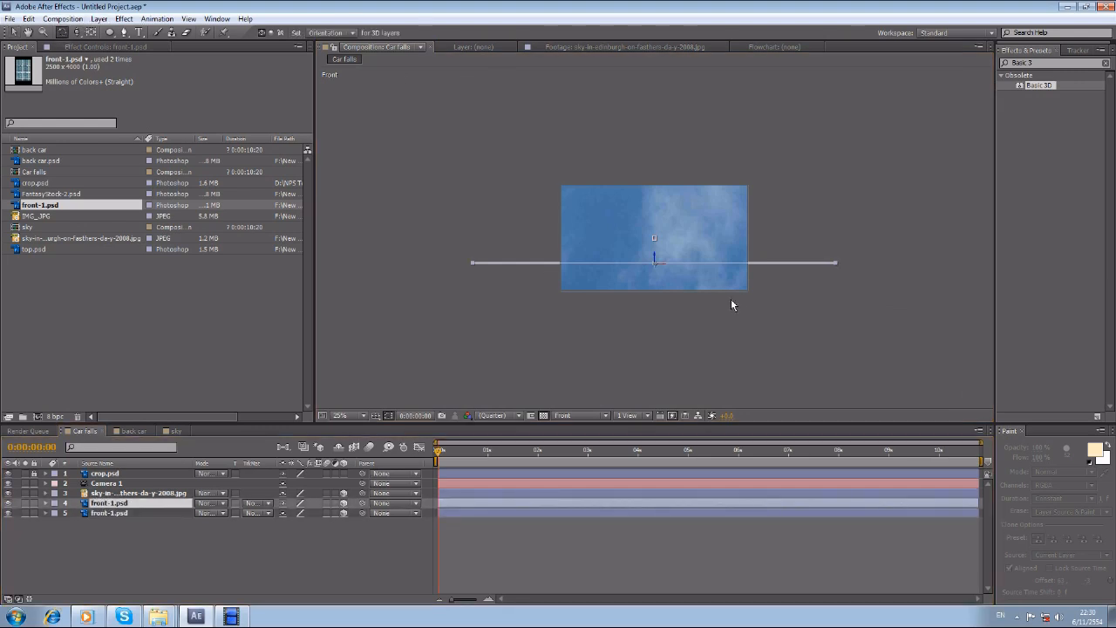
pyautogui.moveTo(732, 305); pyautogui.dragTo(660, 270)
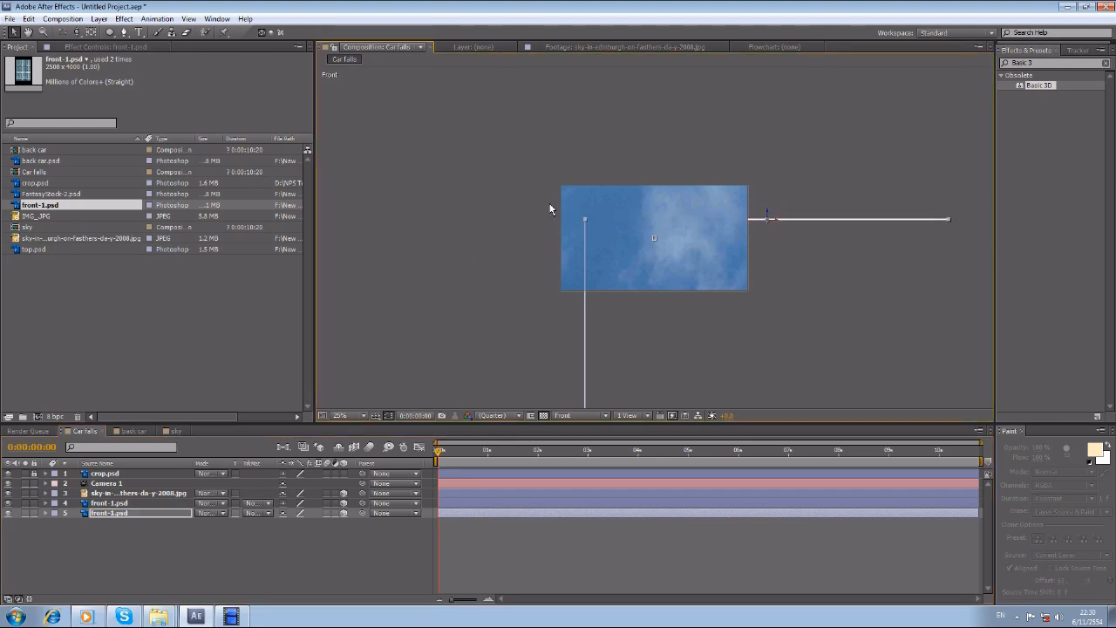
pyautogui.click(341, 415)
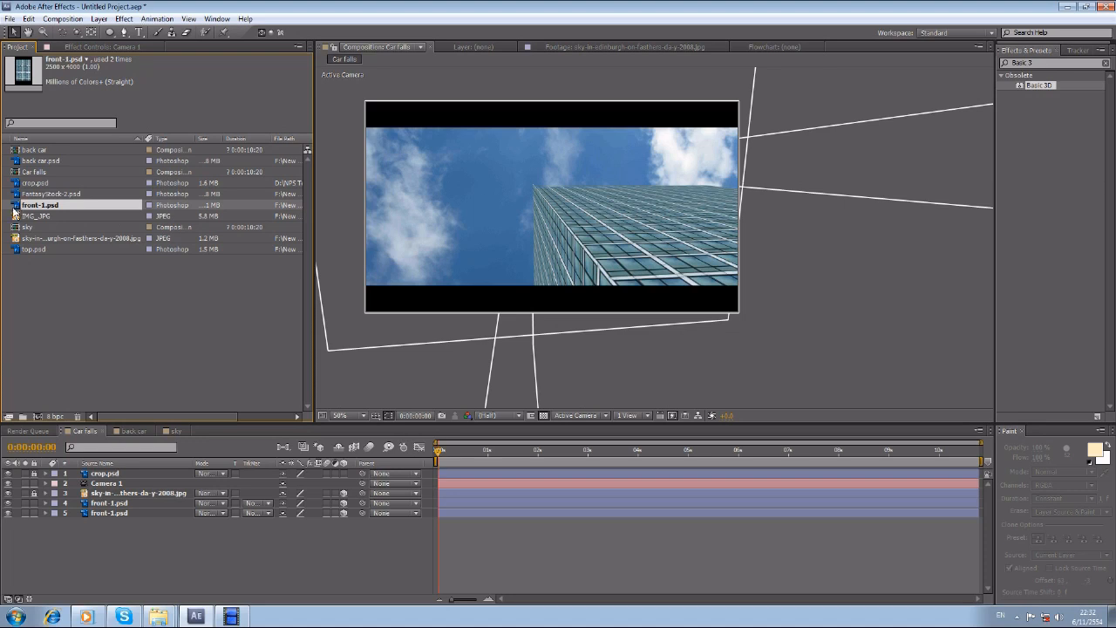
# - Move the top.psd rooftop strip to the building's top edge in Top view, then return to Active Camera
pyautogui.click(33, 249)
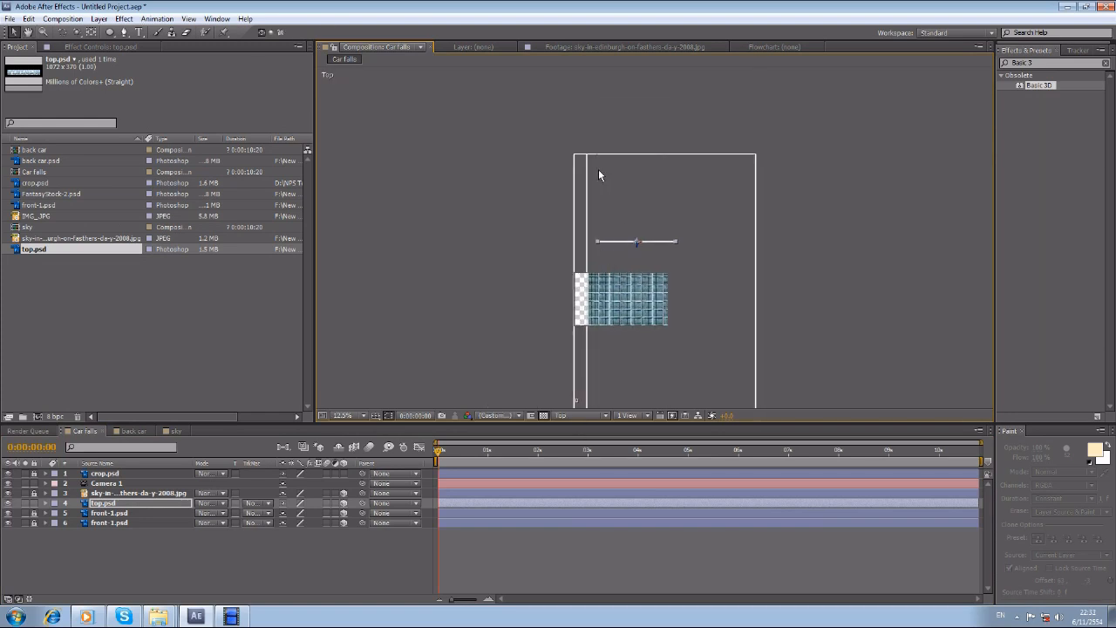
pyautogui.moveTo(636, 241); pyautogui.dragTo(637, 154)
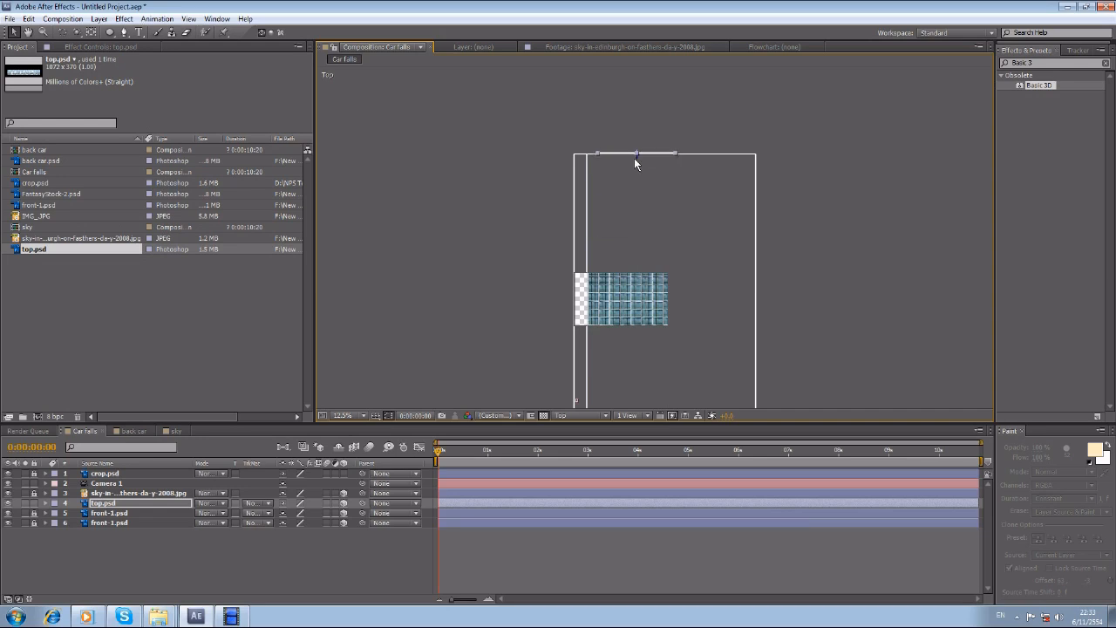
pyautogui.click(579, 415)
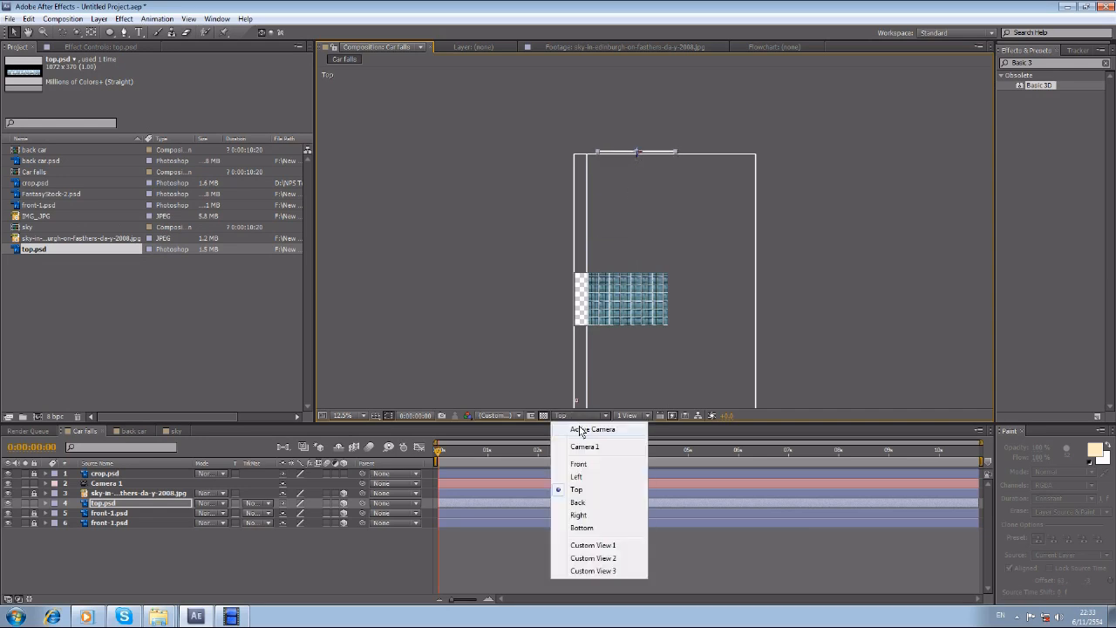
pyautogui.click(593, 428)
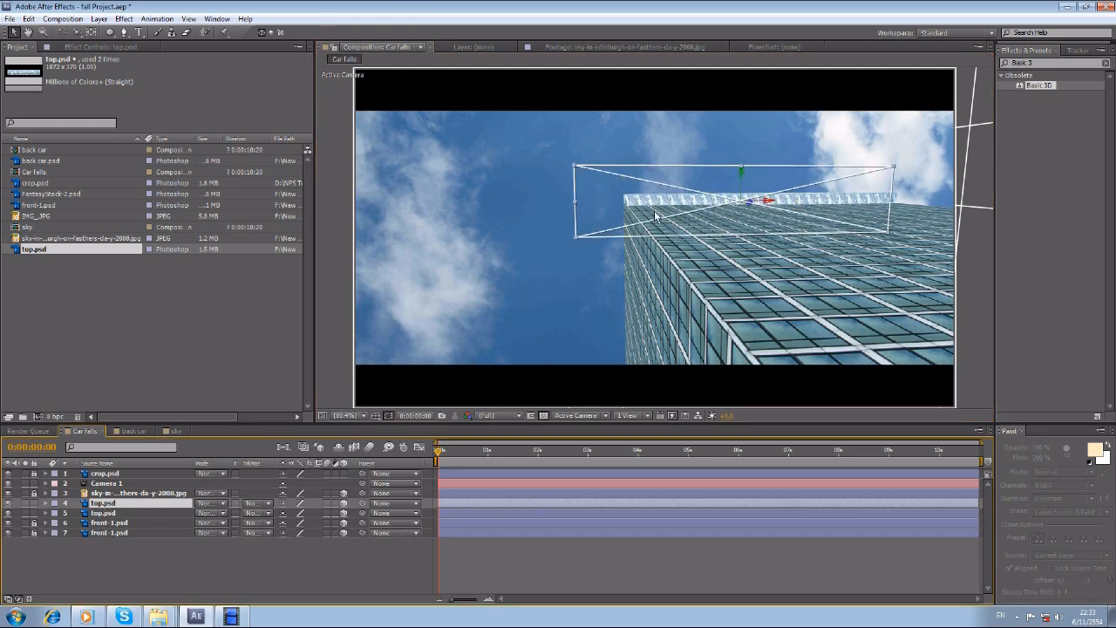
# - Rotate the rooftop strip upright along the building edge and select an item in the Project panel
pyautogui.click(61, 33)
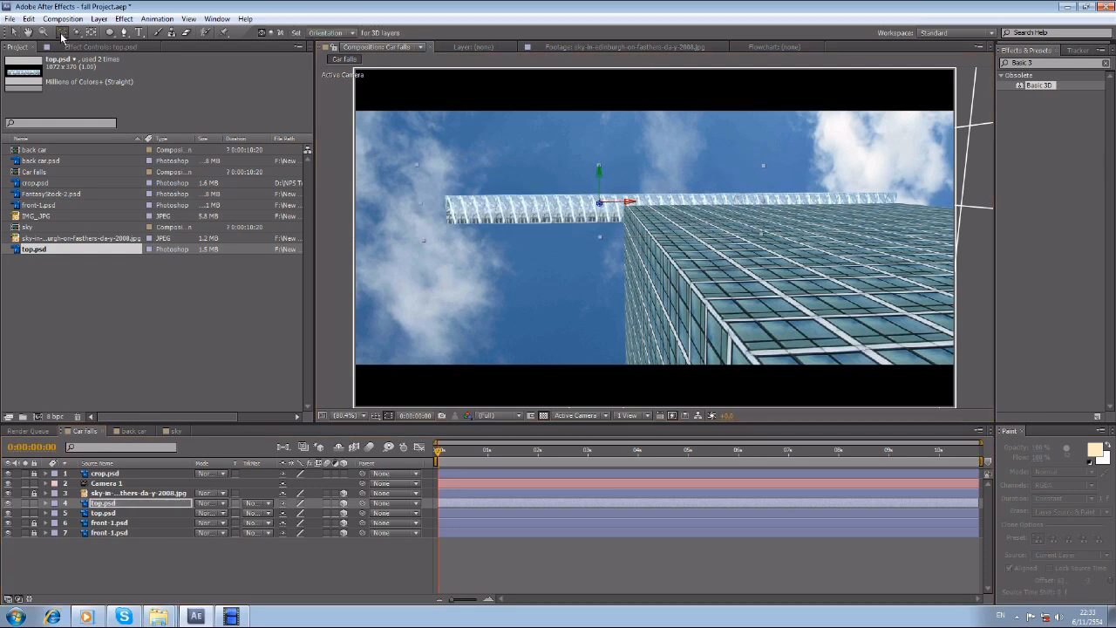
pyautogui.click(602, 209)
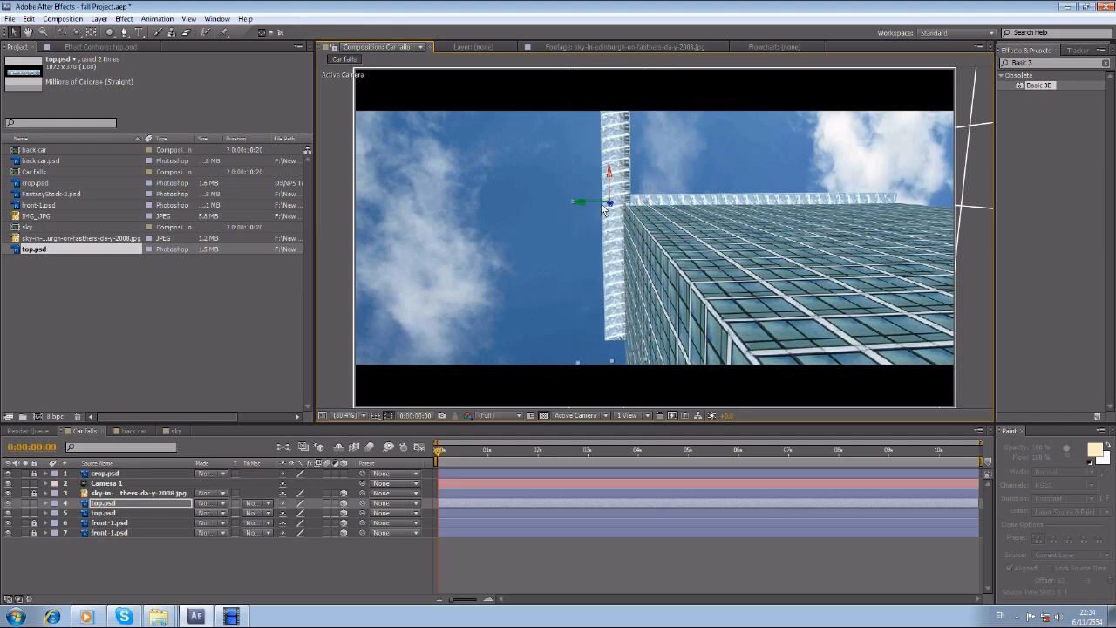
pyautogui.moveTo(611, 202); pyautogui.dragTo(610, 351)
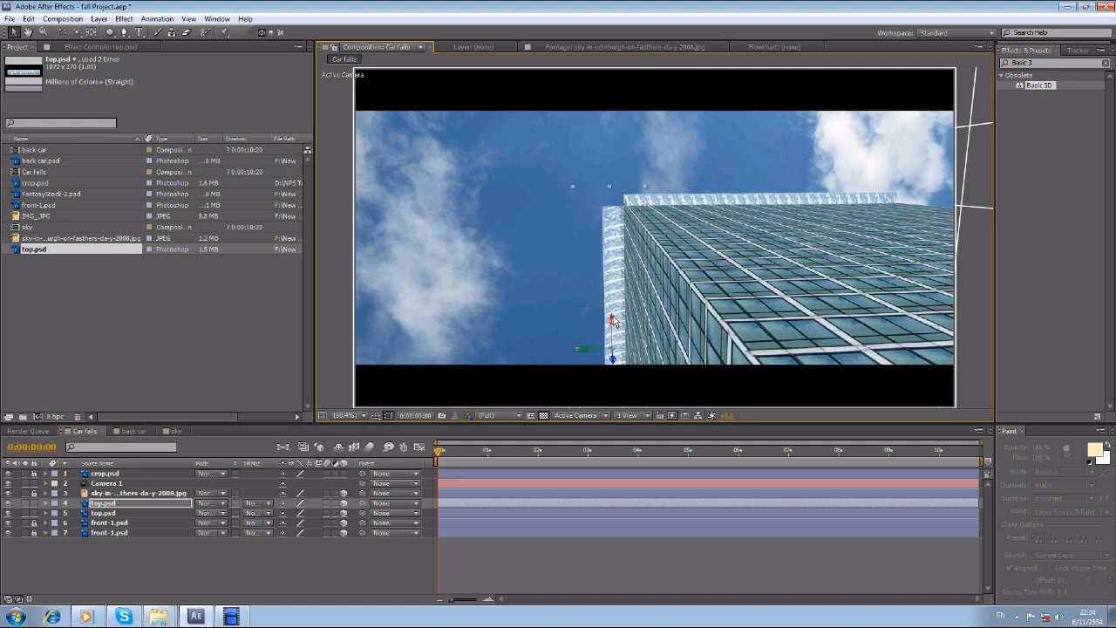
pyautogui.click(36, 149)
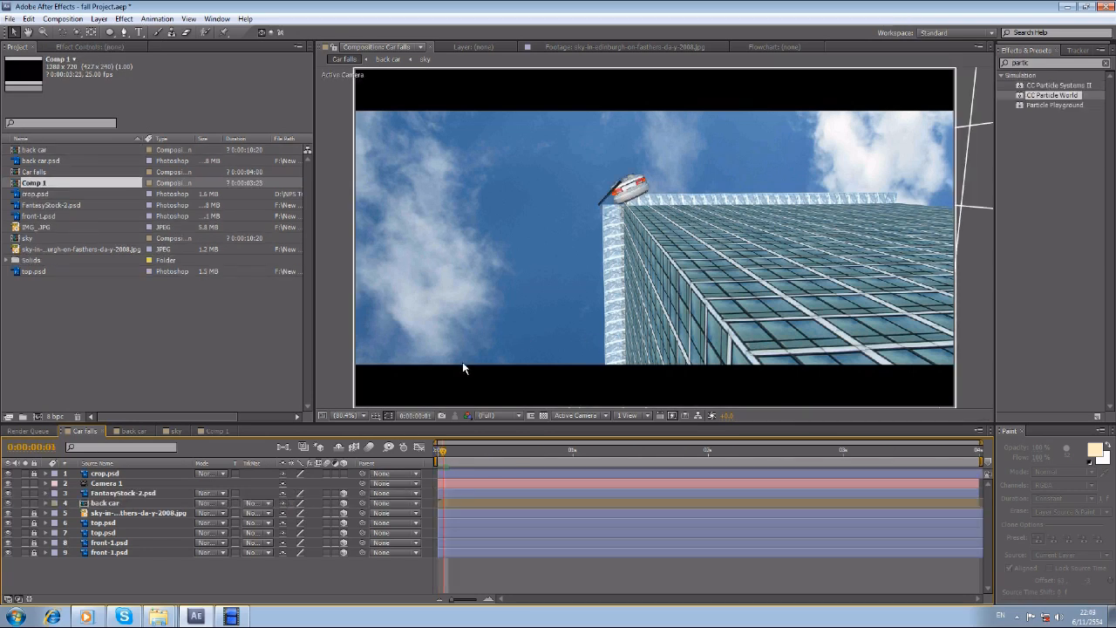
pyautogui.moveTo(470, 372)
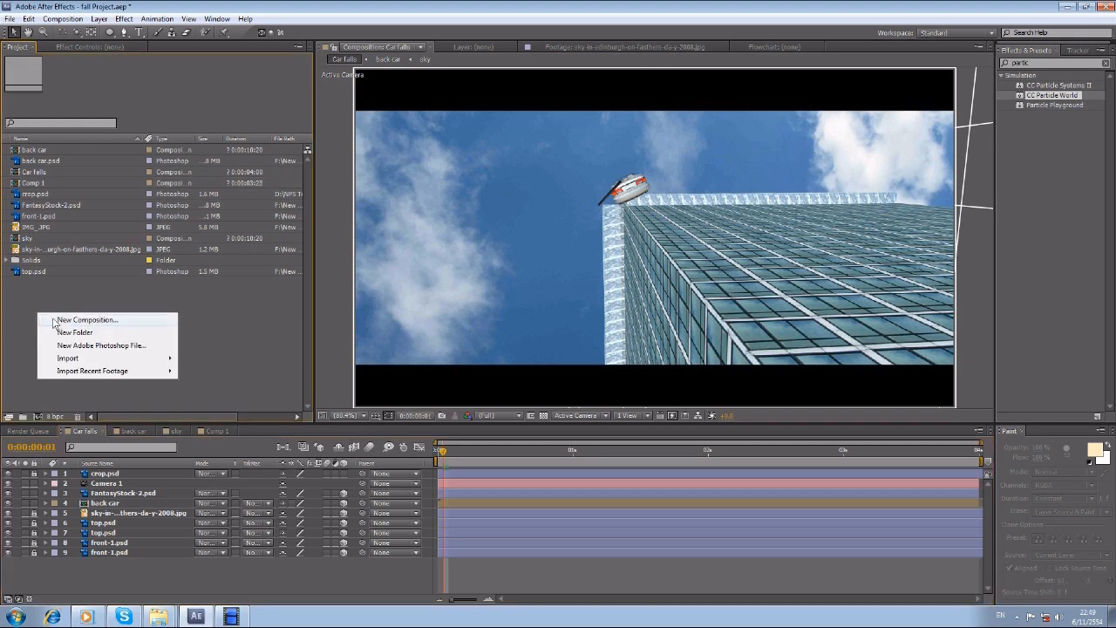
# - Create Comp 2 and add a new black solid layer to it
pyautogui.click(87, 319)
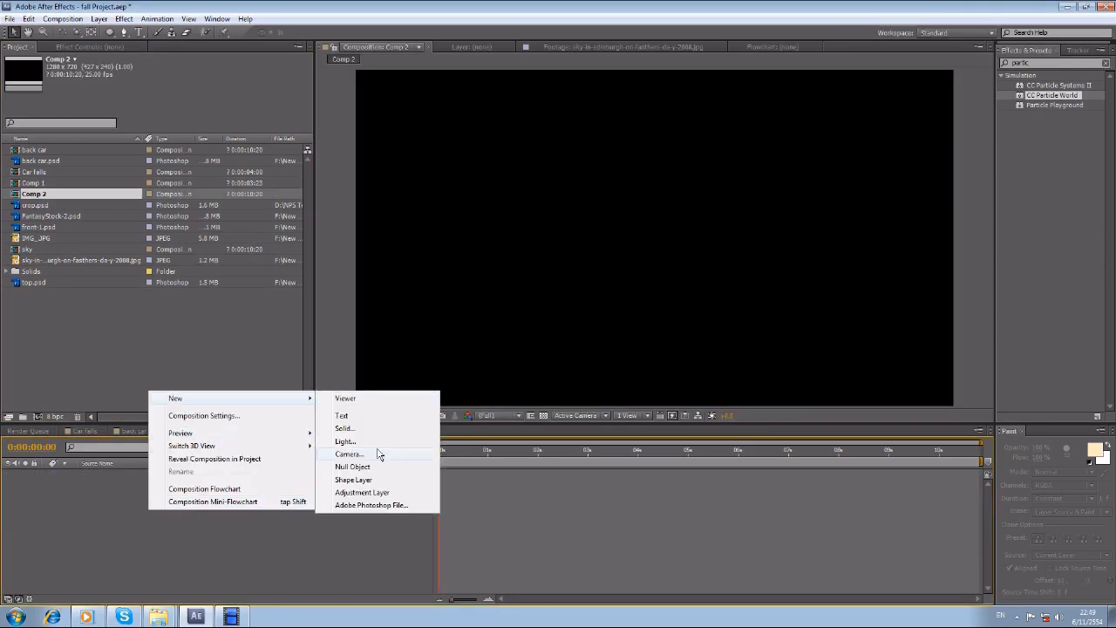
pyautogui.click(343, 428)
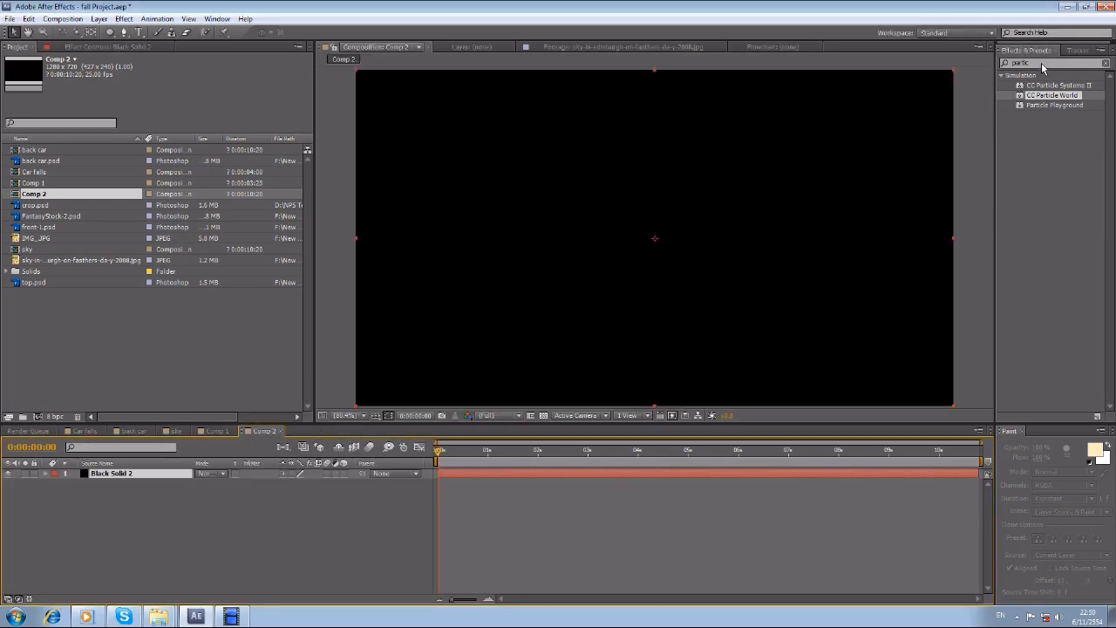
pyautogui.moveTo(562, 216)
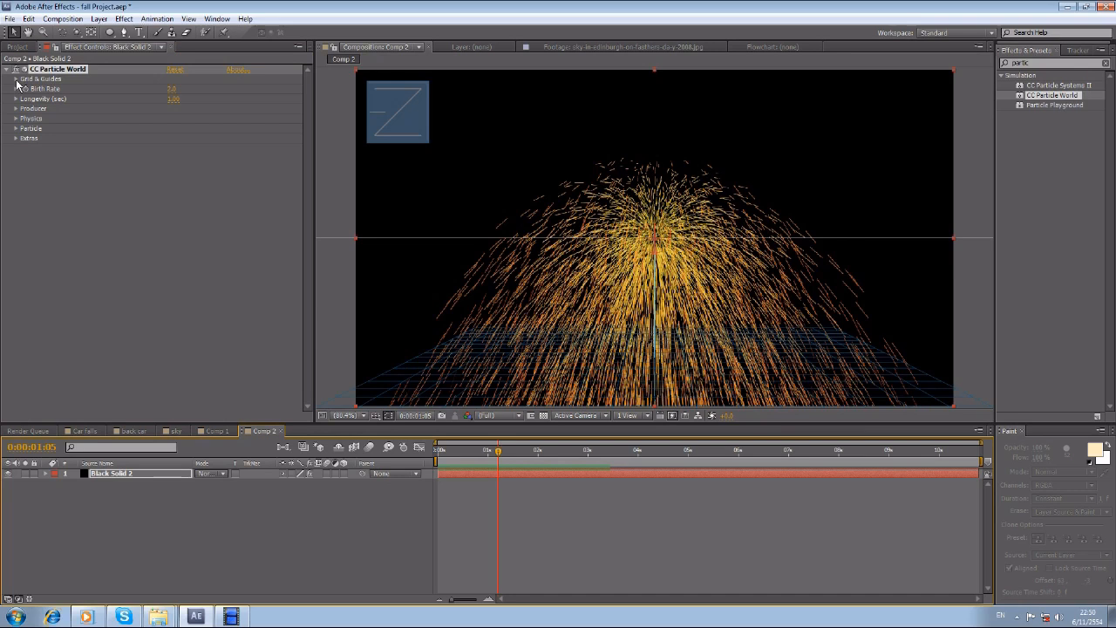
# - Lower the CC Particle World birth rate on Black Solid 2 and peek at its Physics settings
pyautogui.click(15, 78)
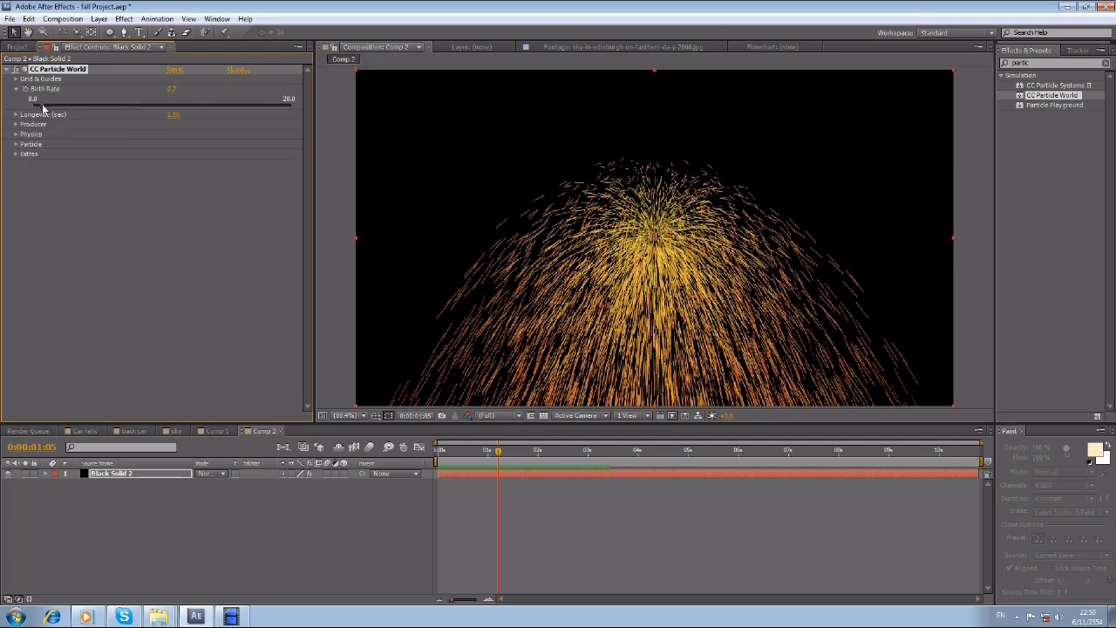
pyautogui.click(17, 134)
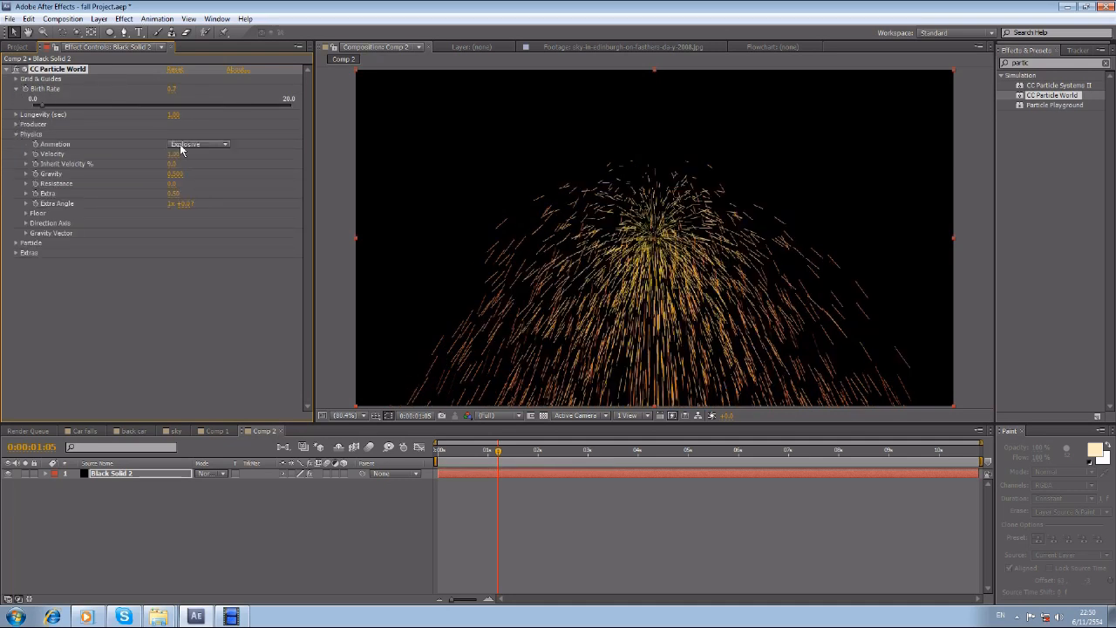
pyautogui.click(15, 133)
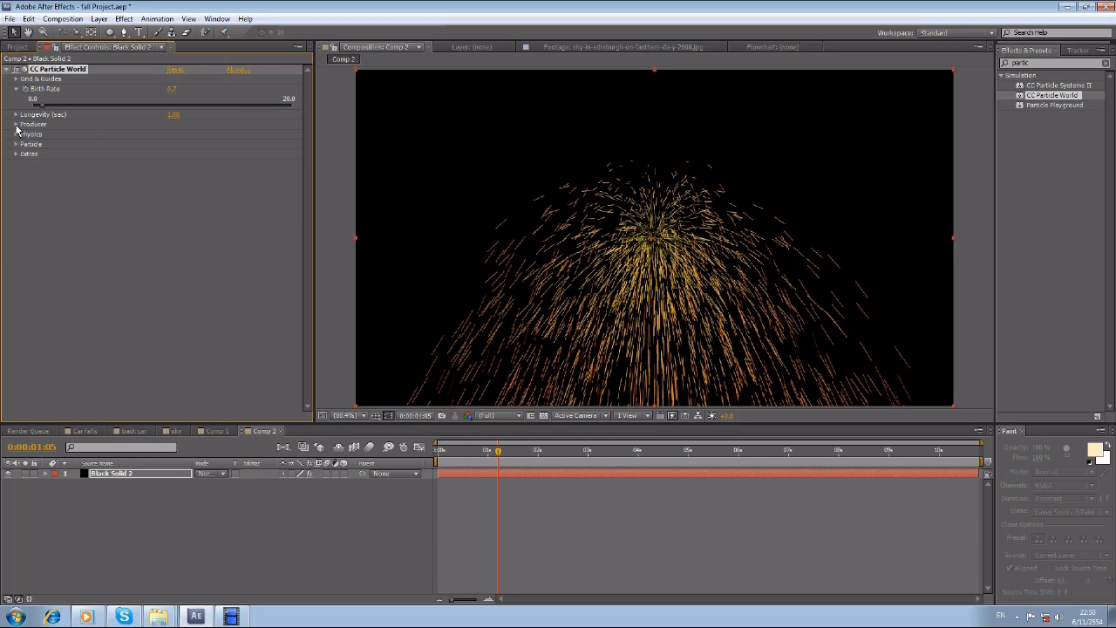
pyautogui.moveTo(28, 115)
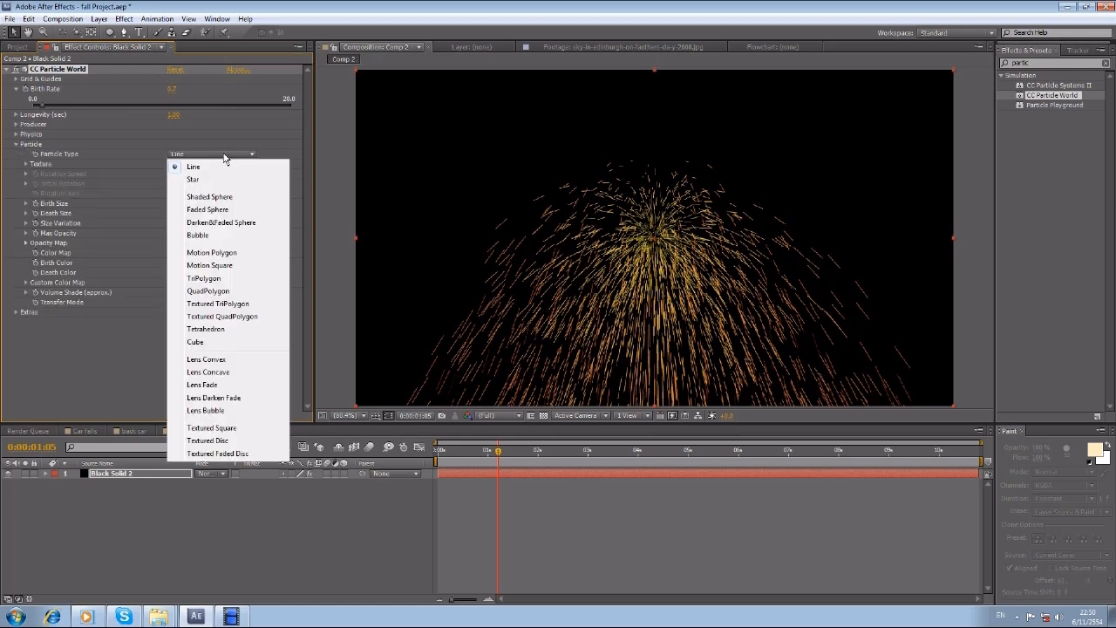
# - Switch Particle Type to TriPolygon shards, scrub later in time and adjust Longevity
pyautogui.click(203, 278)
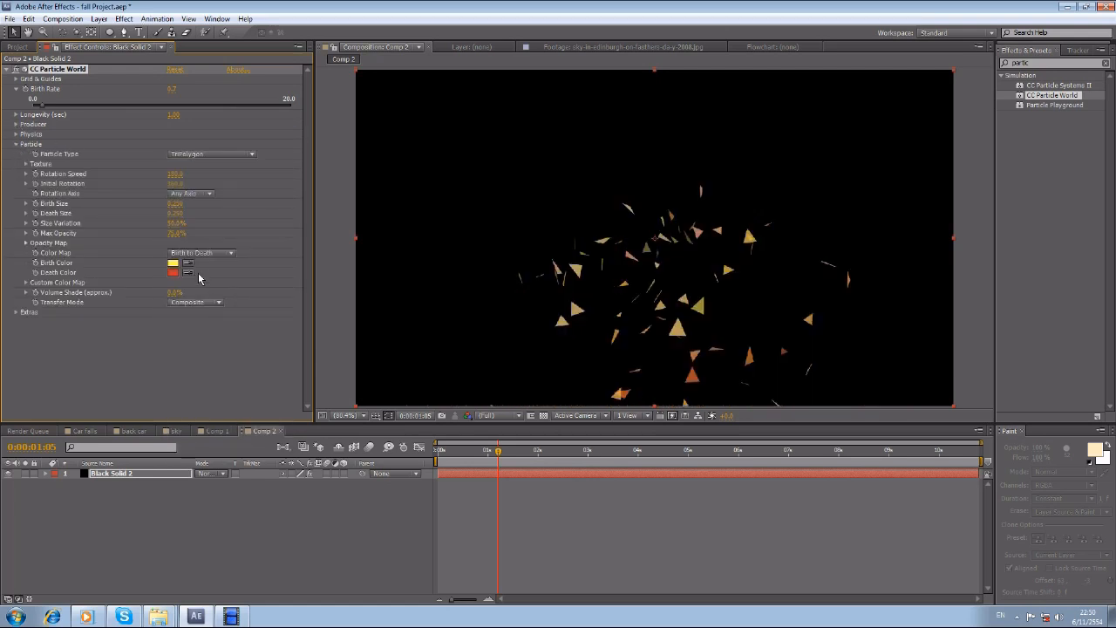
pyautogui.click(536, 450)
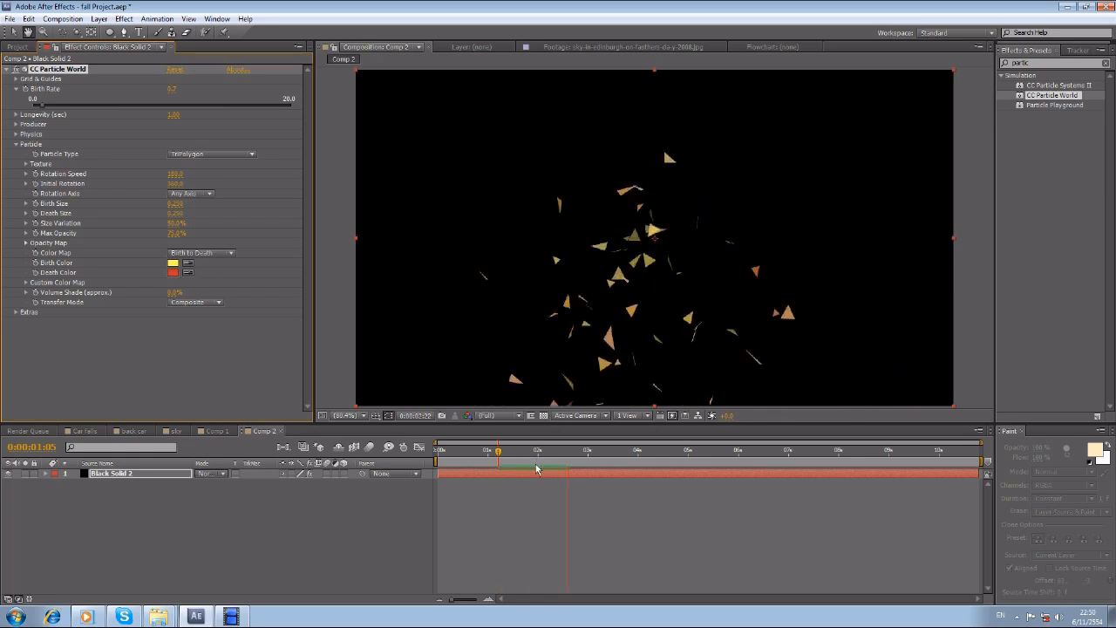
pyautogui.click(508, 451)
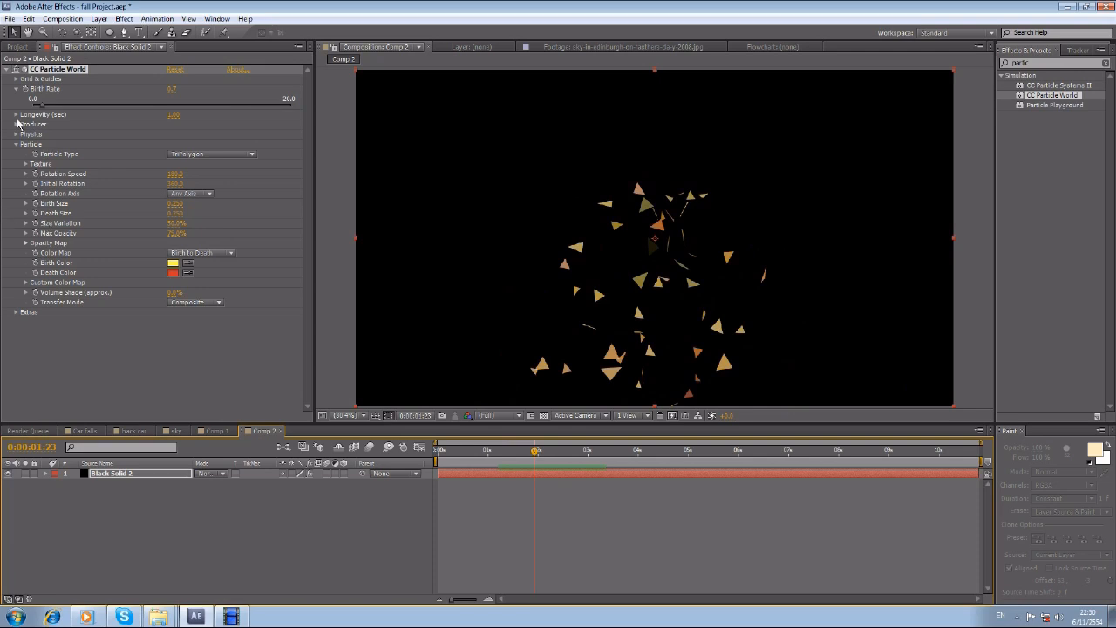
pyautogui.click(16, 139)
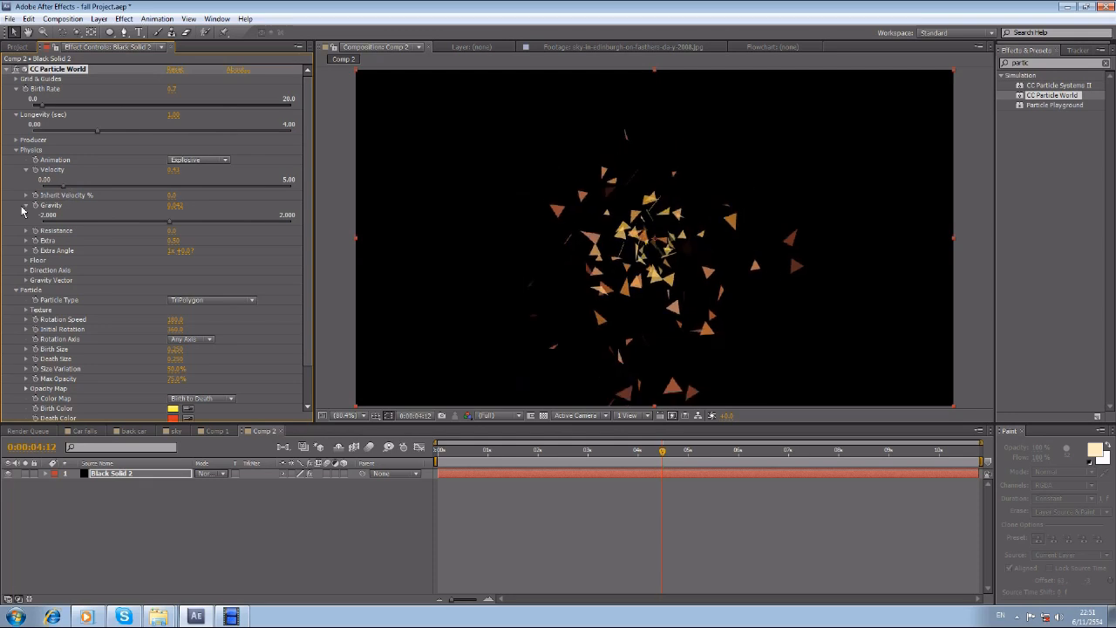
pyautogui.moveTo(42, 109)
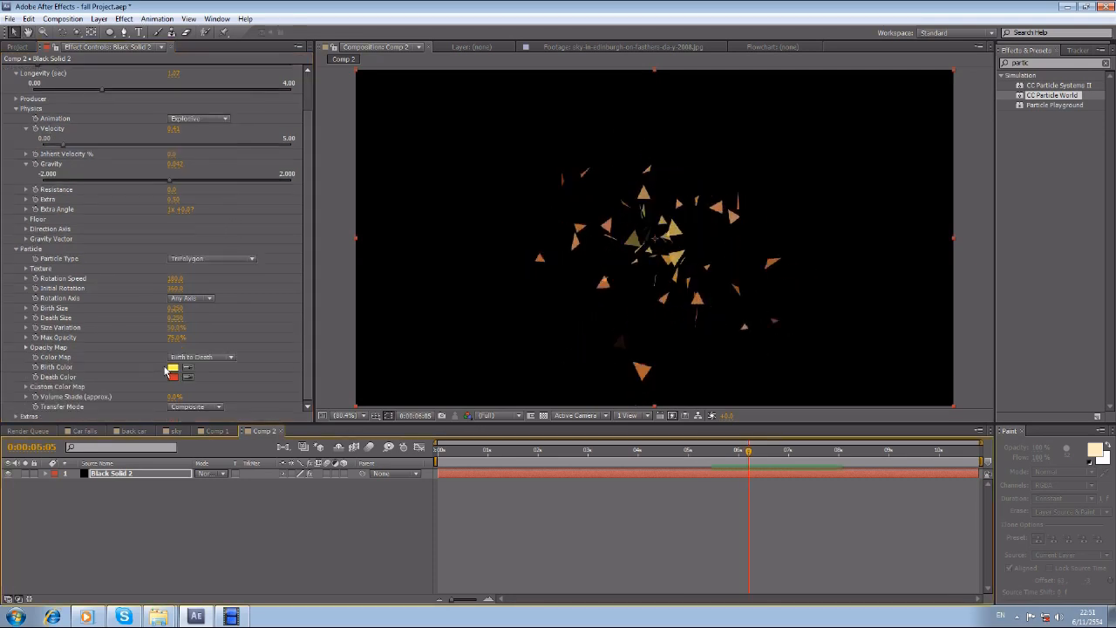
# - Set Birth Color to white and Death Color to a pale bluish grey
pyautogui.click(170, 366)
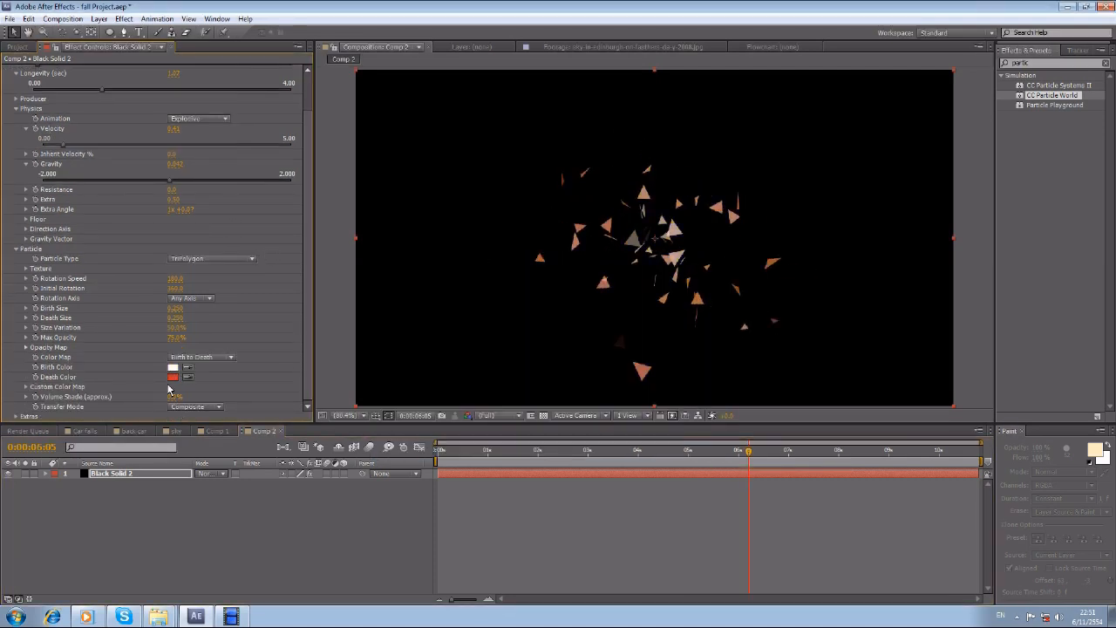
pyautogui.click(173, 377)
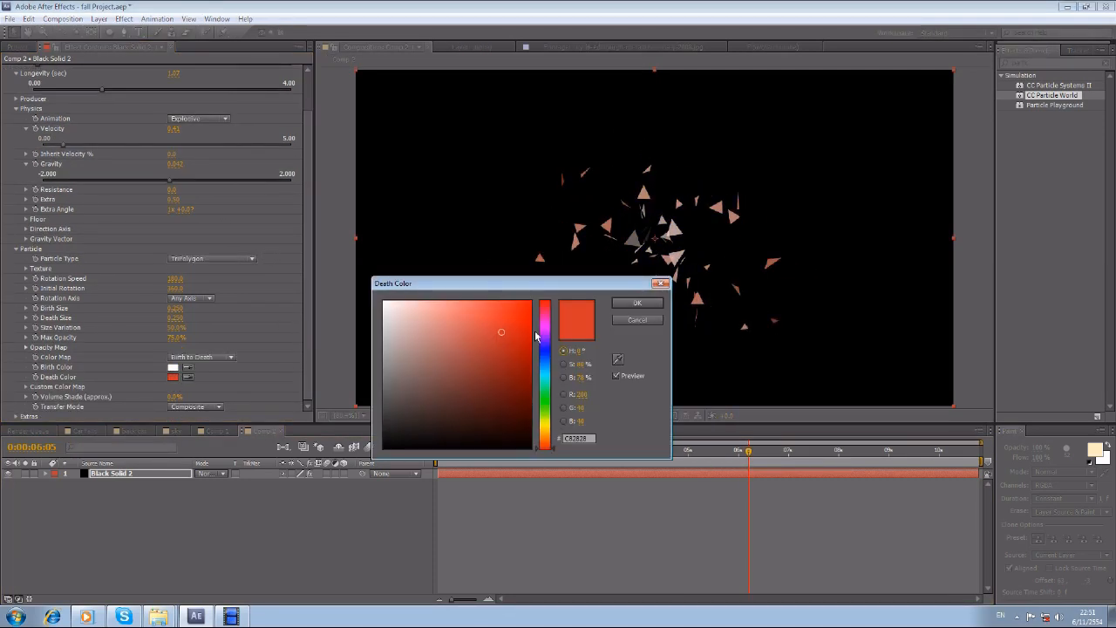
pyautogui.click(409, 327)
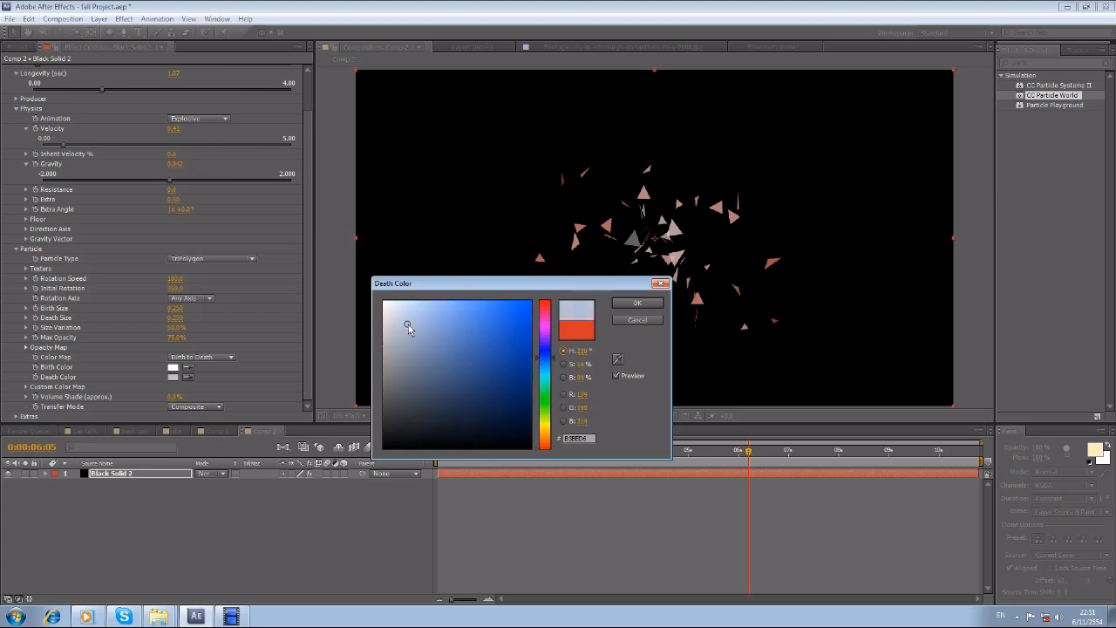
pyautogui.click(637, 302)
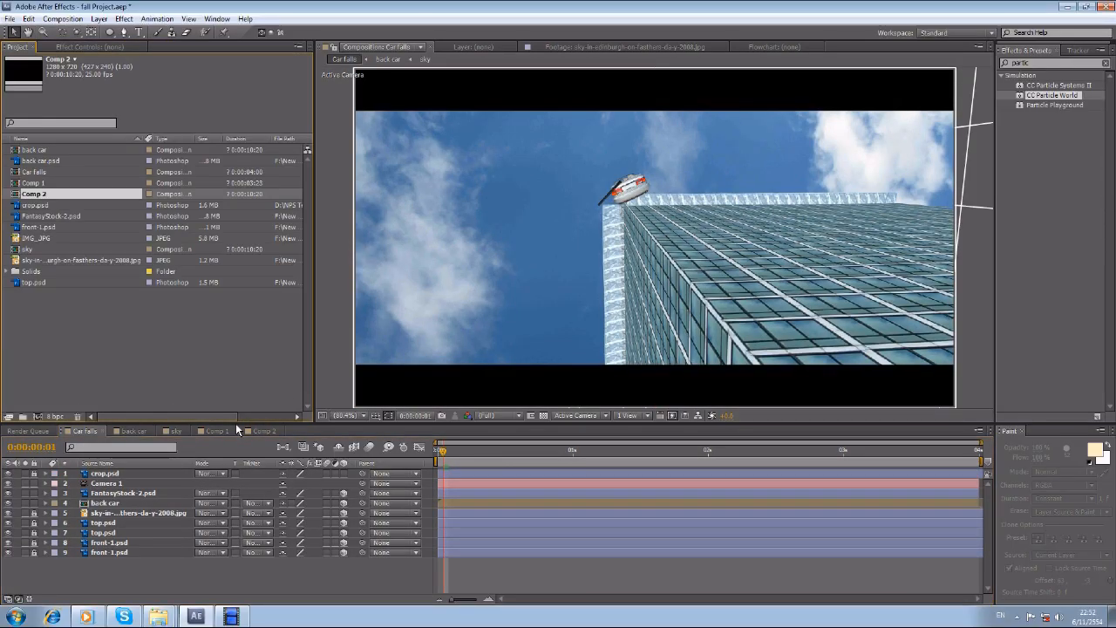
# - Rename Comp 2 to glass in the Project panel
pyautogui.doubleClick(35, 193)
pyautogui.write('glass')
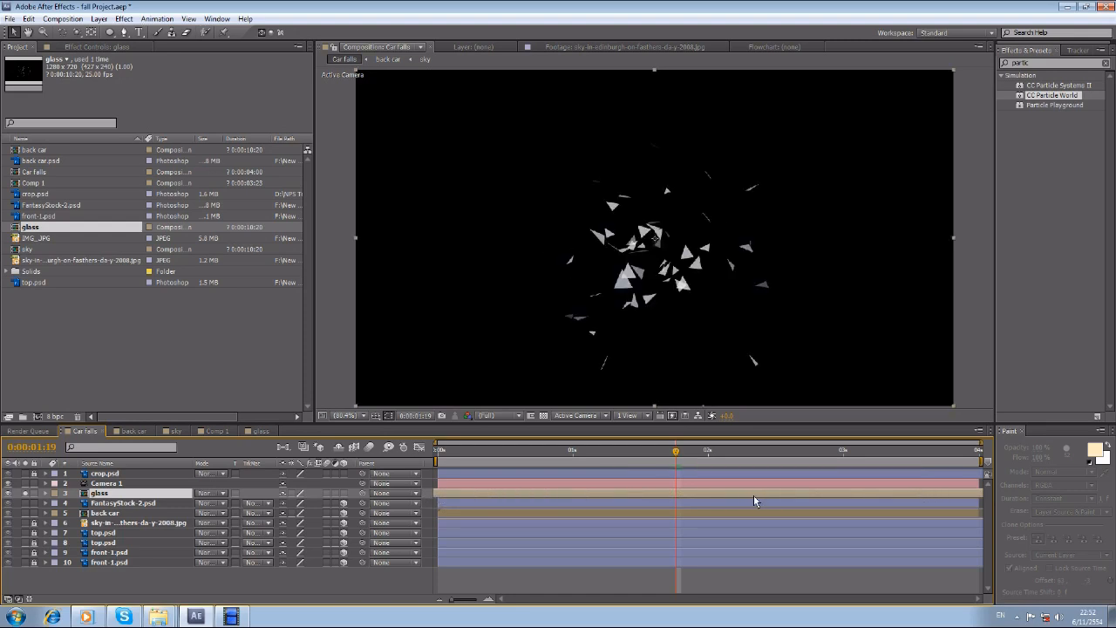
# - Bring up Time Stretch for the glass layer and edit its Stretch Factor
pyautogui.rightClick(614, 499)
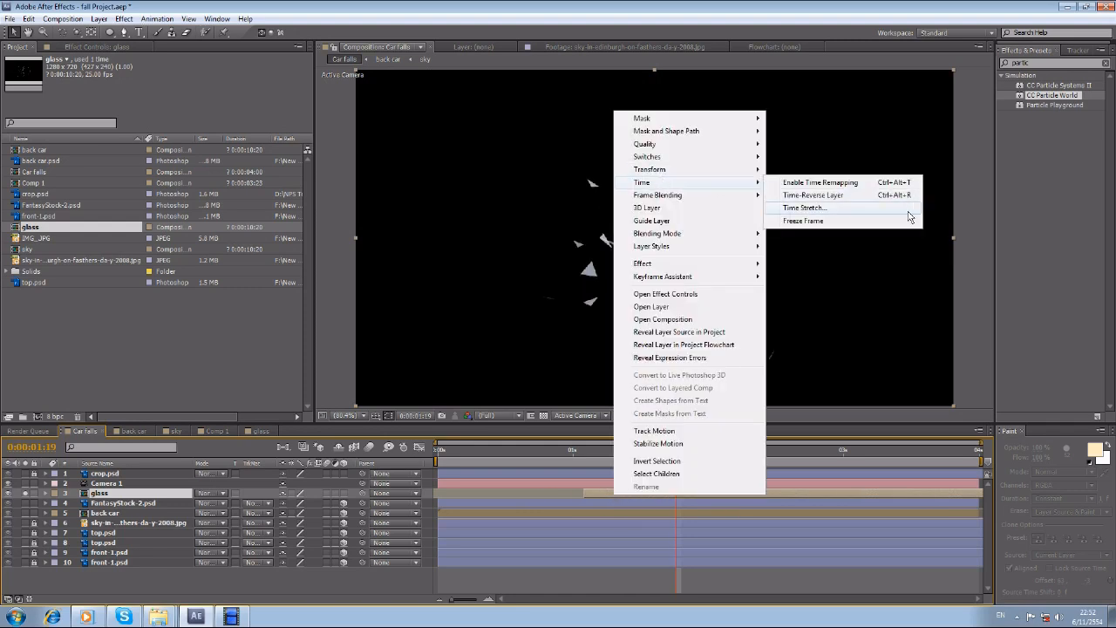
pyautogui.click(803, 207)
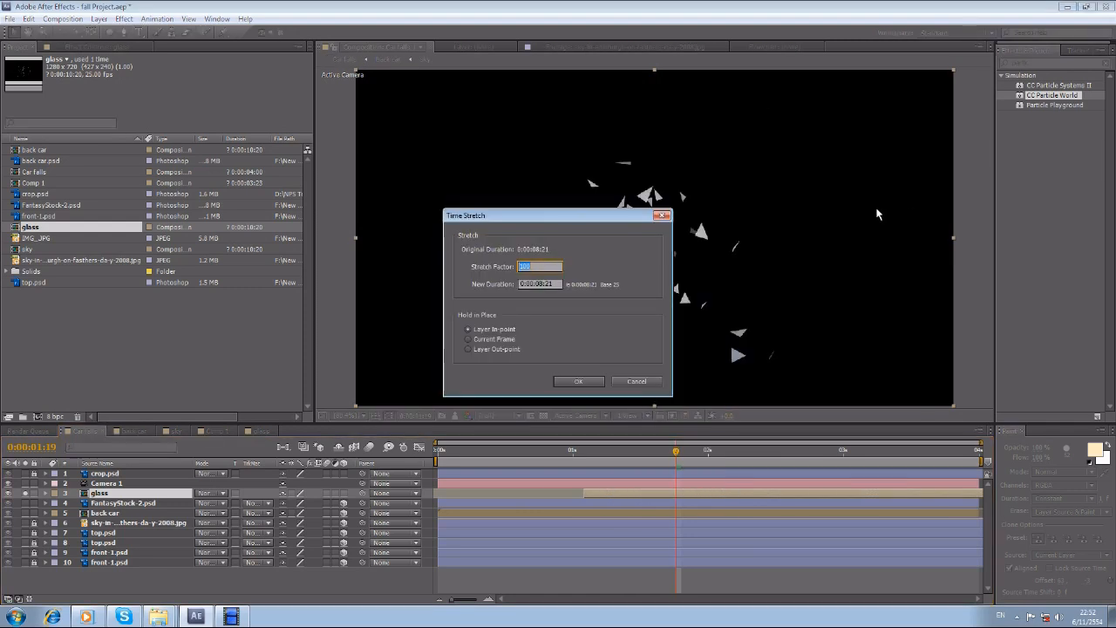
pyautogui.click(578, 381)
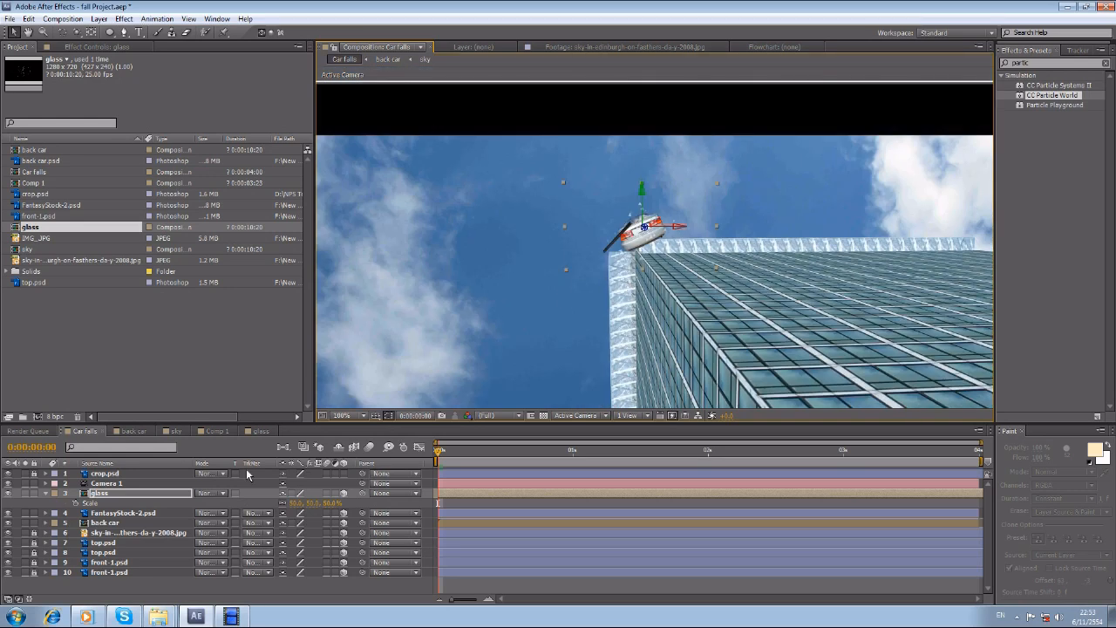
# - Keyframe the glass layer's position and scrub through the car's fall to check the shards
pyautogui.click(47, 489)
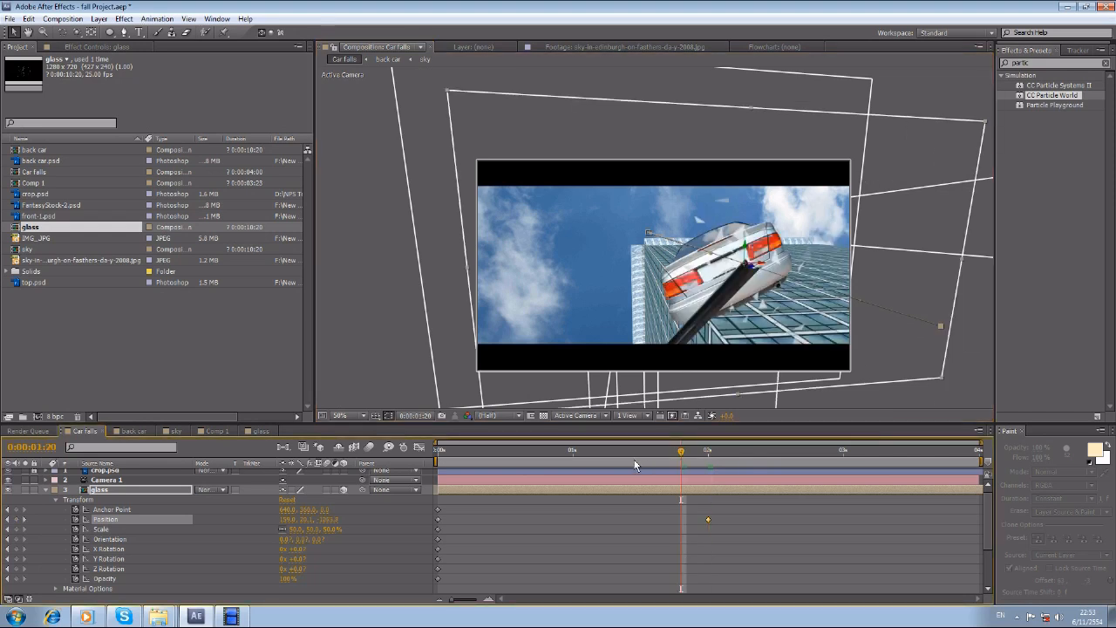
pyautogui.click(436, 449)
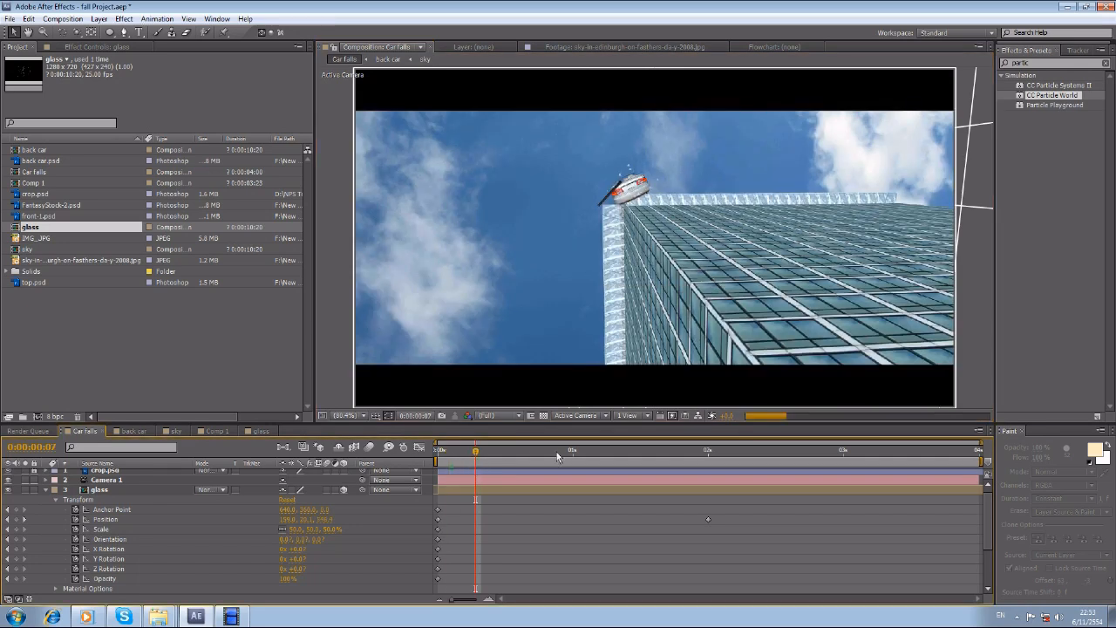
pyautogui.click(562, 451)
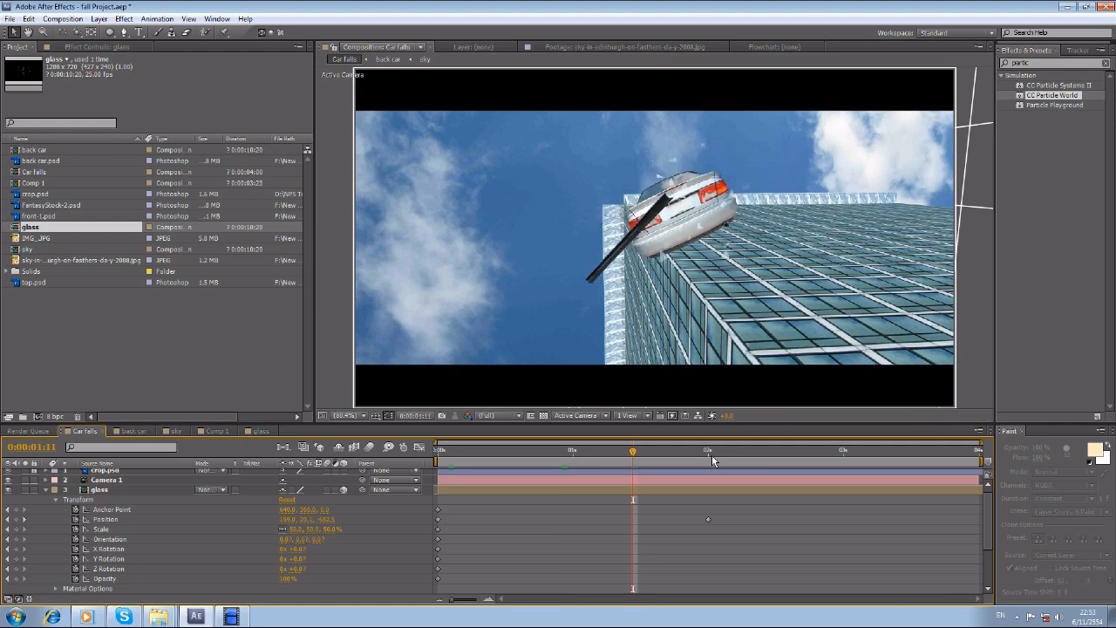
pyautogui.click(704, 449)
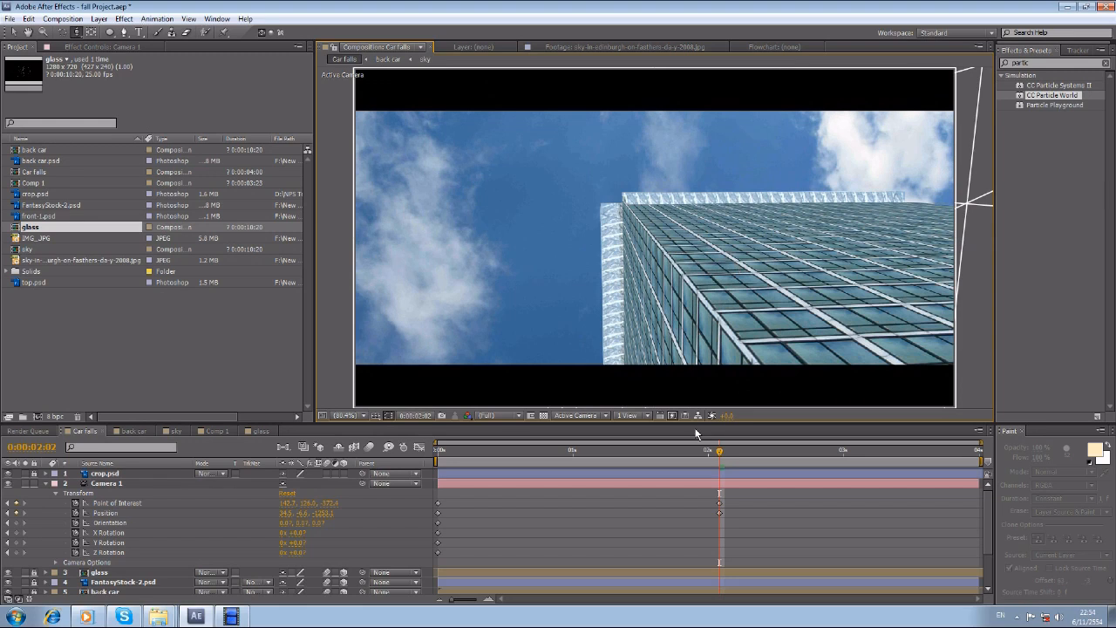
# - Scrub the time indicator to preview Camera 1's zoom across the car's fall
pyautogui.moveTo(718, 451); pyautogui.dragTo(686, 450)
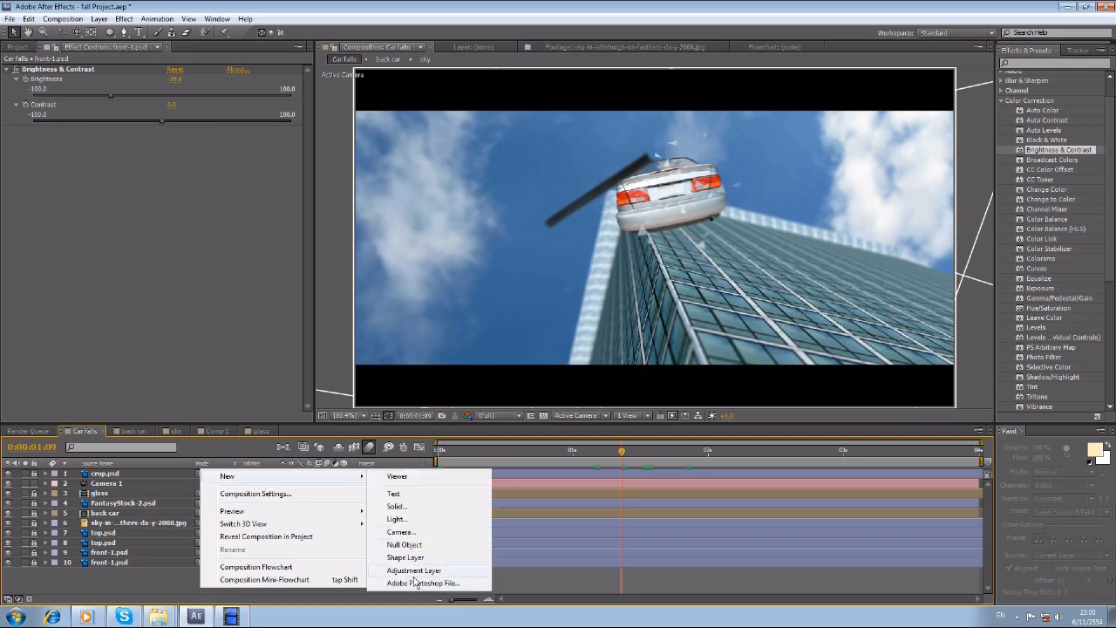
# - Add Adjustment Layer 1 with Color Balance cooling the shadows, then search 'vign' in Effects & Presets
pyautogui.click(413, 570)
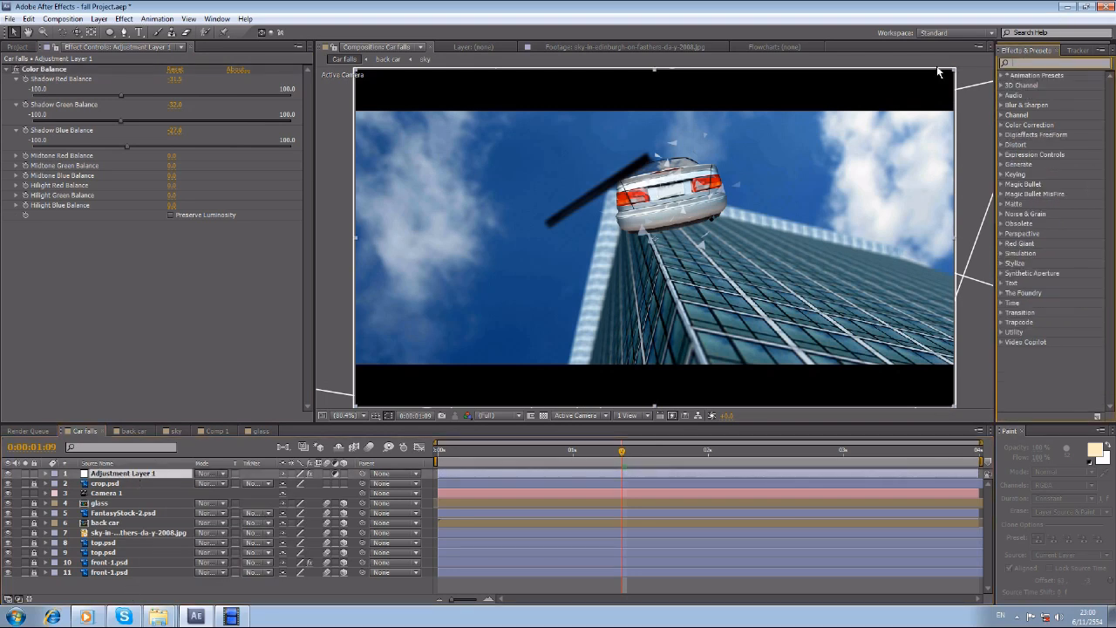
pyautogui.write('vign')
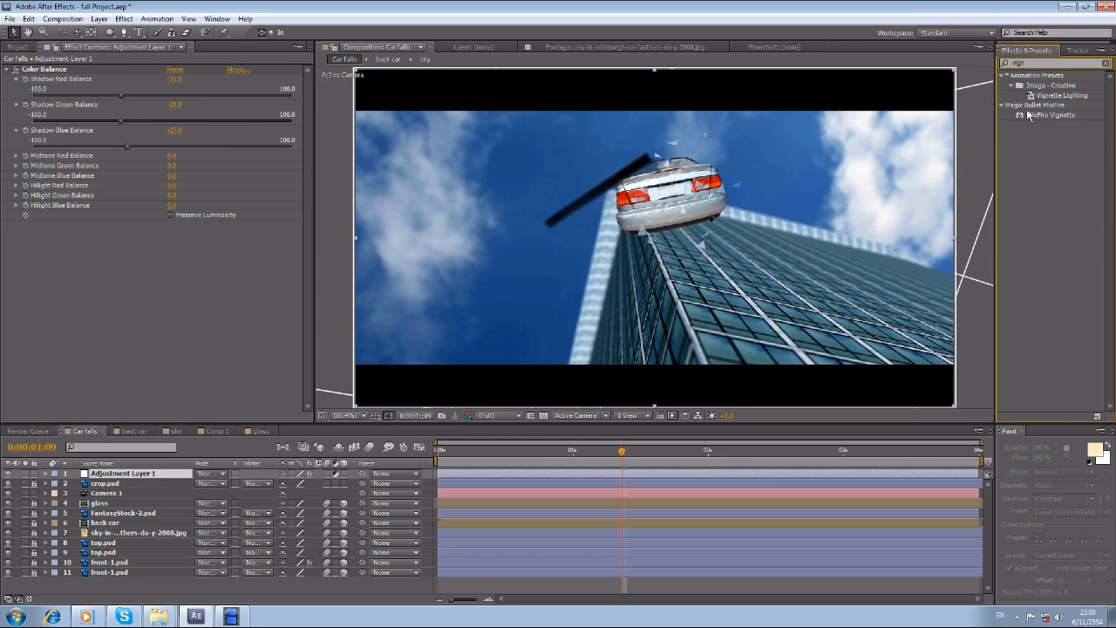